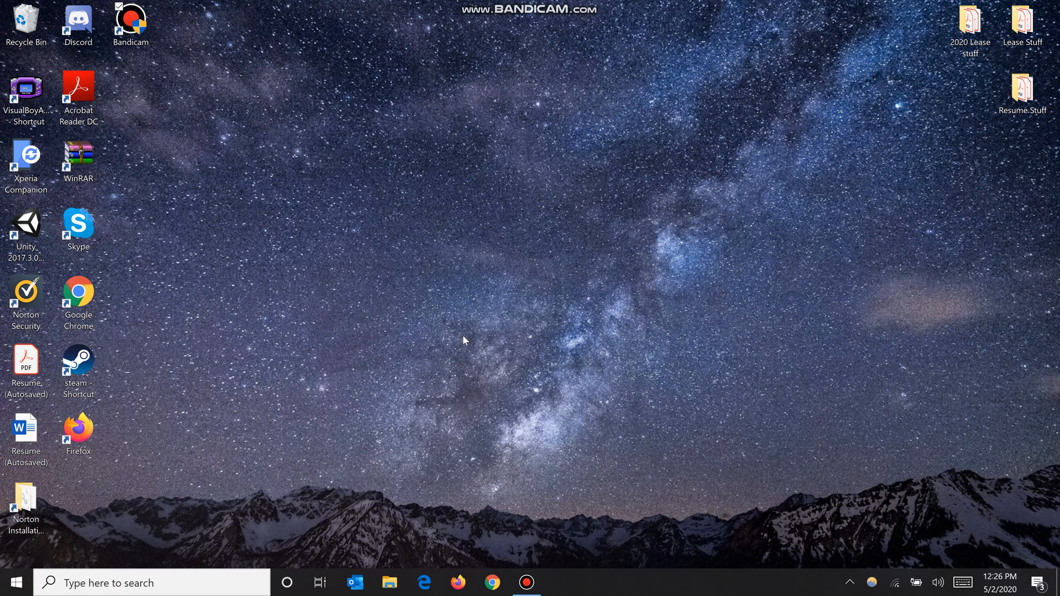
pyautogui.moveTo(484, 317)
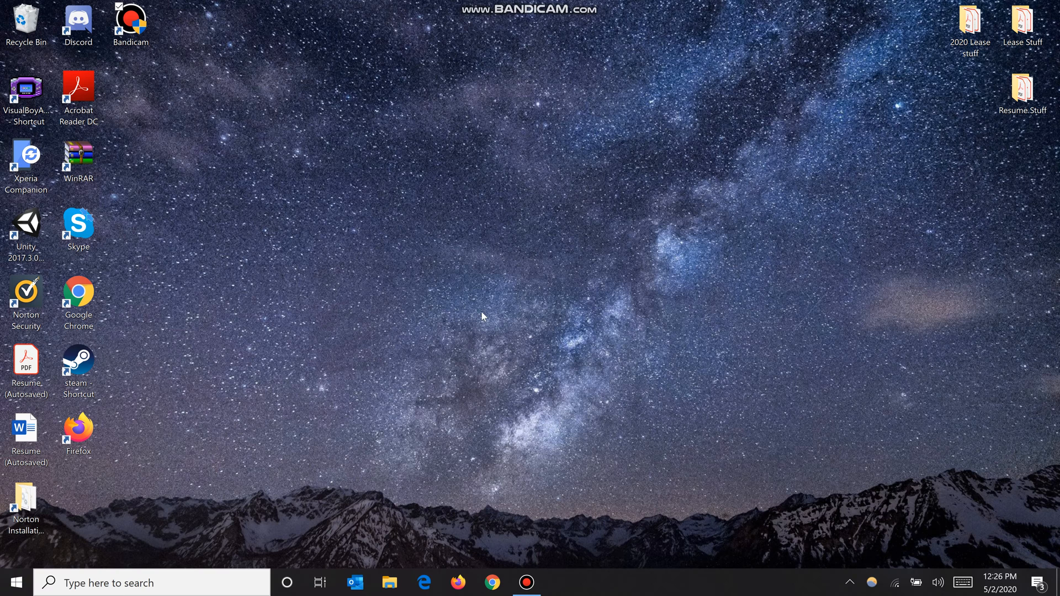
pyautogui.moveTo(14, 582)
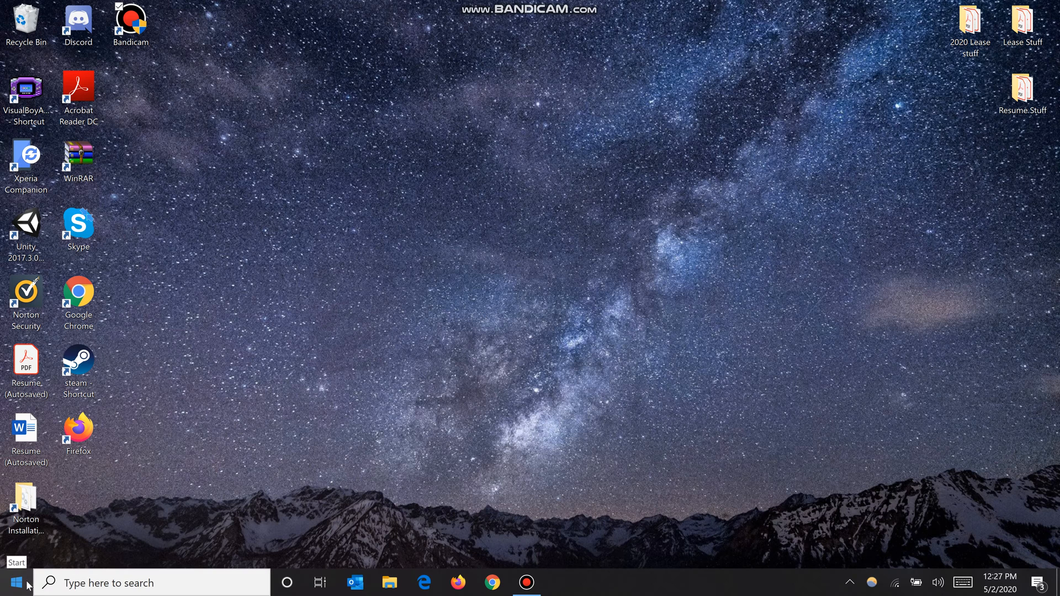
# Search for 'Steps Recorder' from Start so it shows as the best match
pyautogui.click(13, 583)
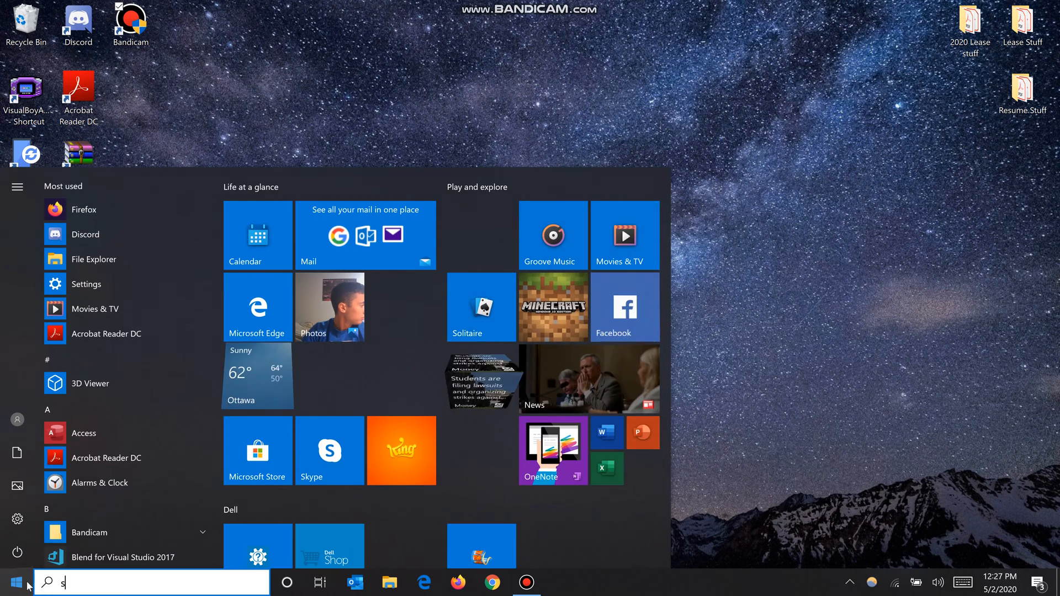
pyautogui.write('teps Recorder')
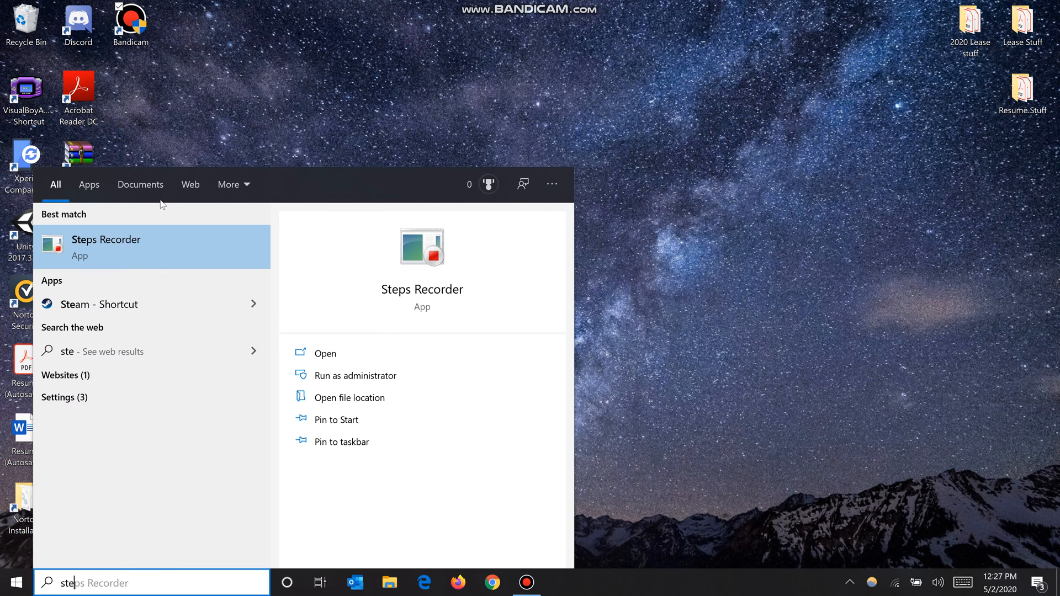
pyautogui.moveTo(168, 261)
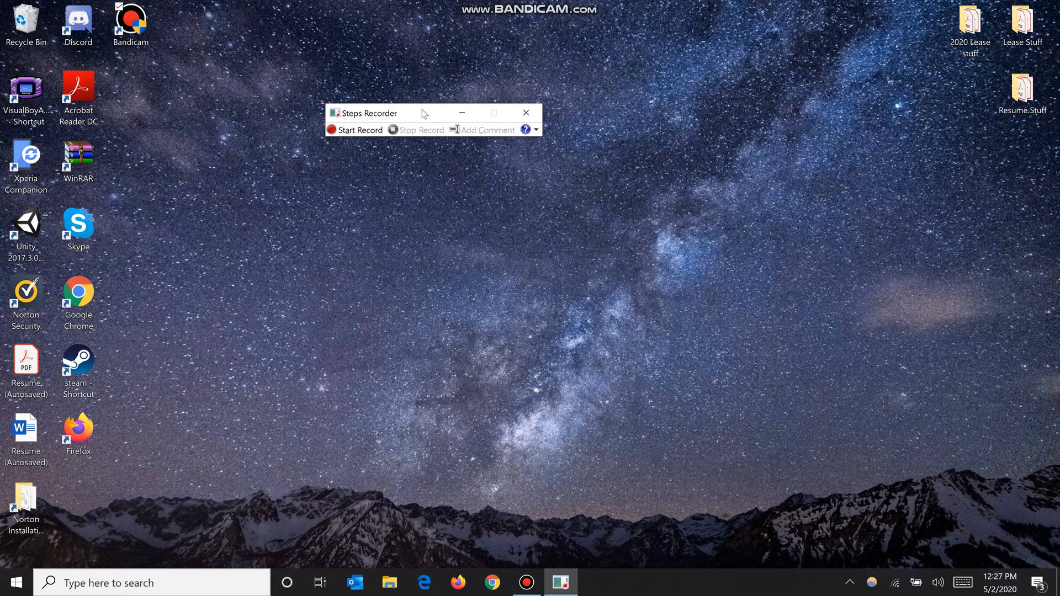
pyautogui.moveTo(404, 116)
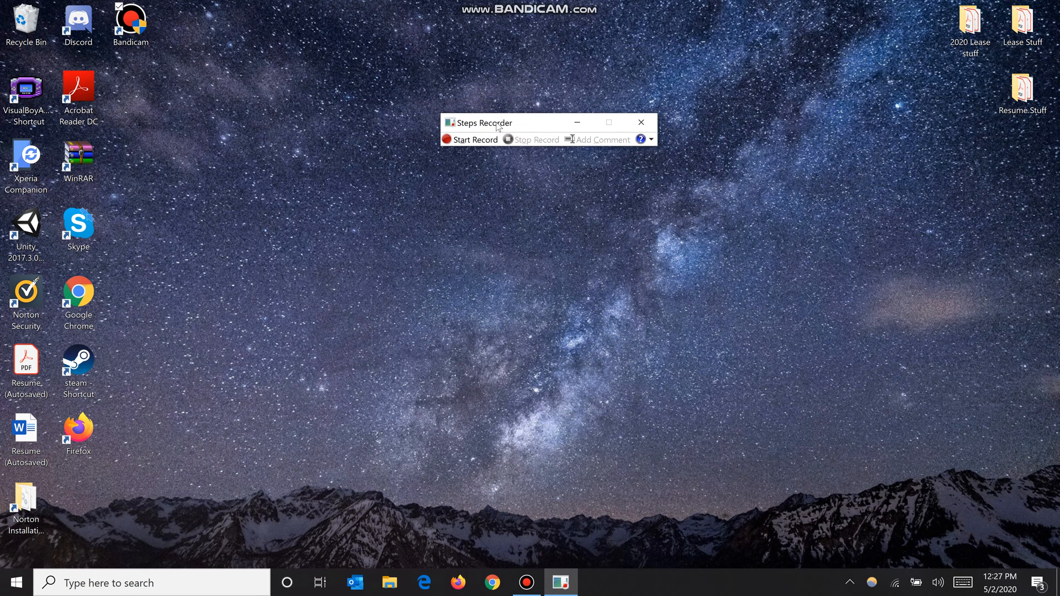
# Start recording steps and go to the Settings Display page
pyautogui.click(470, 139)
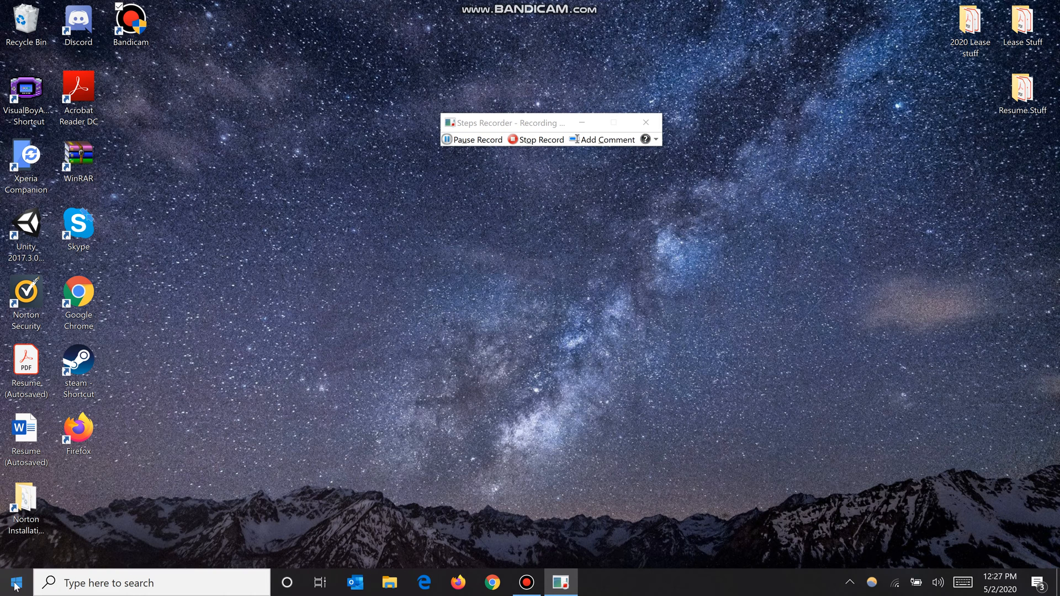
pyautogui.click(14, 582)
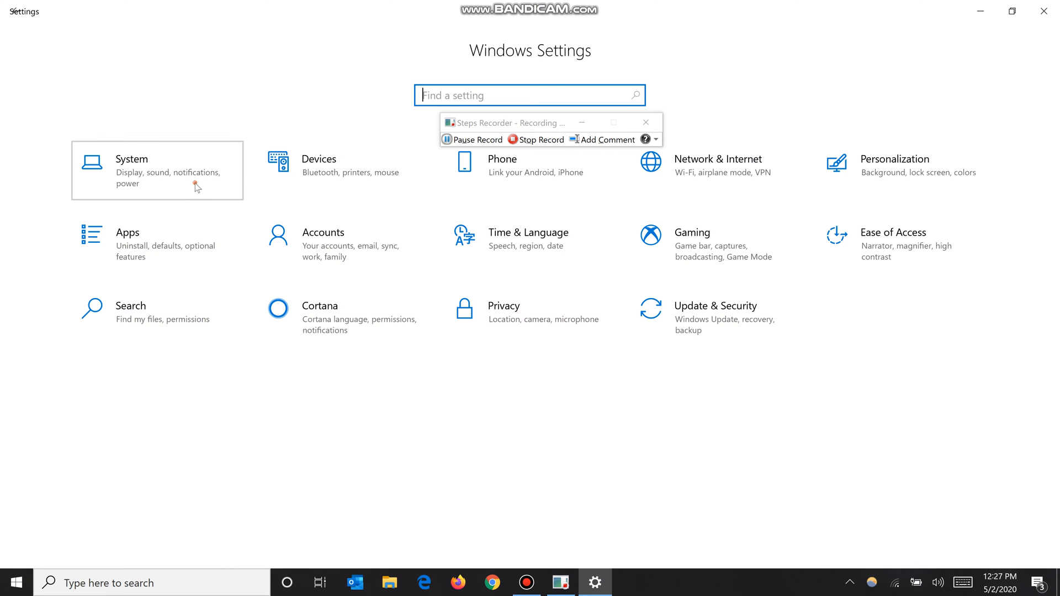
pyautogui.click(157, 170)
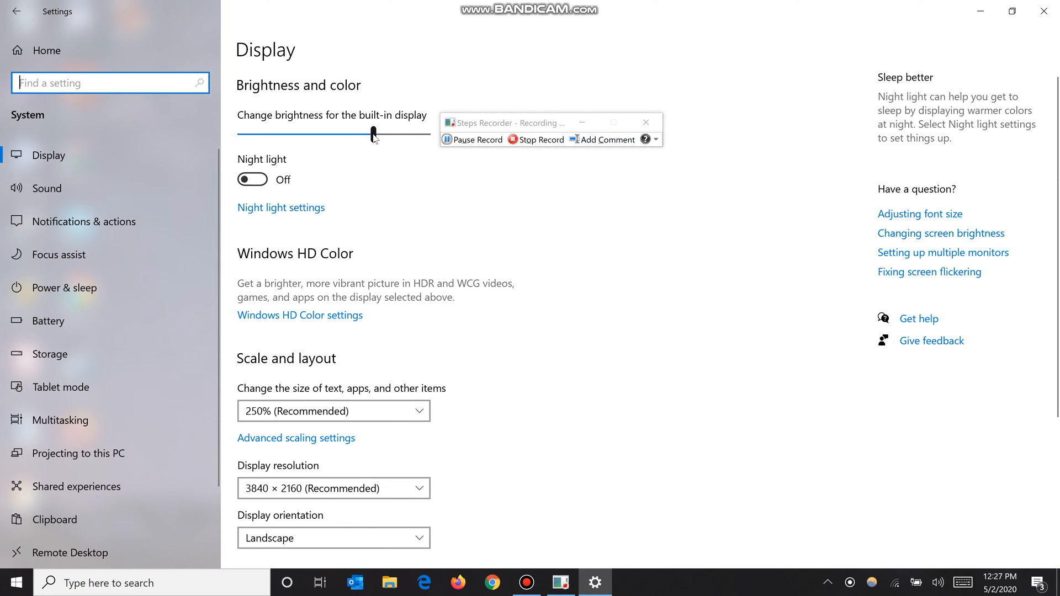
# Lower built-in display brightness to 30, raise it back up and nudge it higher
pyautogui.moveTo(372, 135); pyautogui.dragTo(296, 135)
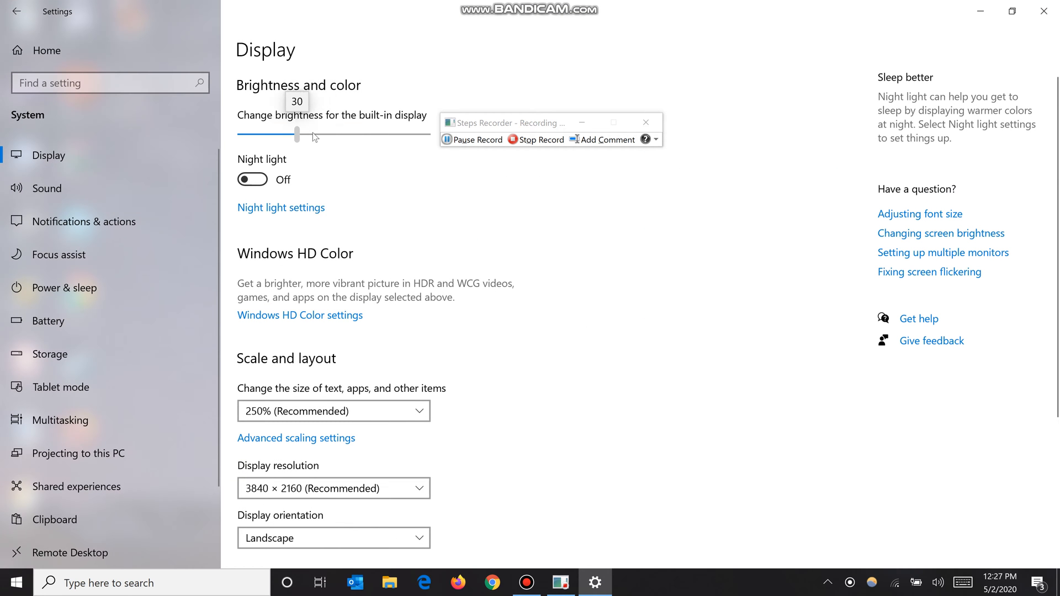
pyautogui.moveTo(297, 135); pyautogui.dragTo(371, 134)
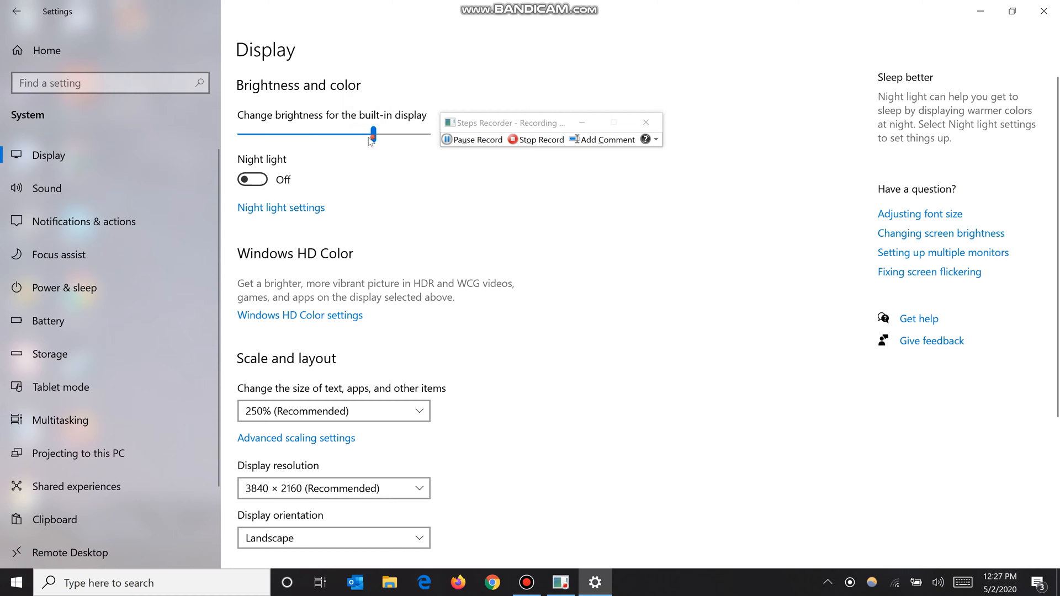
pyautogui.moveTo(371, 134); pyautogui.dragTo(383, 133)
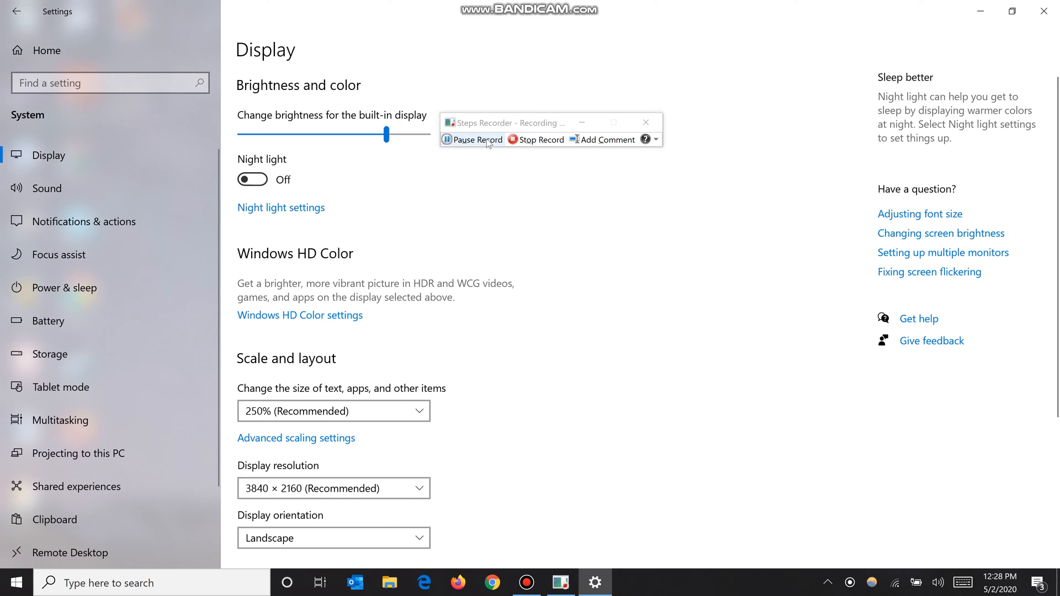
# Pause and resume the recording, then raise brightness slightly past 73
pyautogui.click(476, 139)
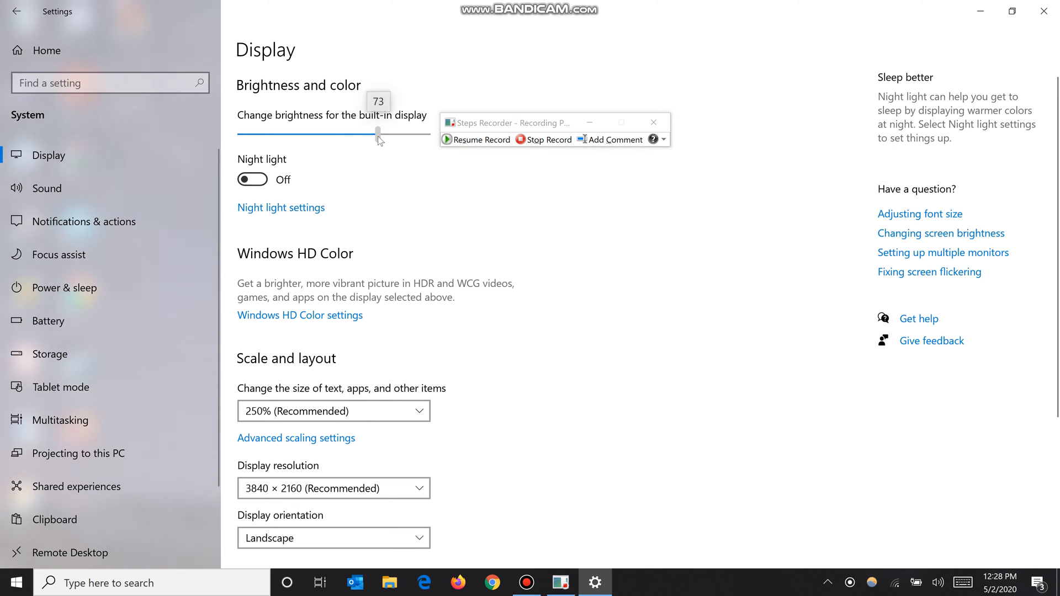
pyautogui.click(475, 139)
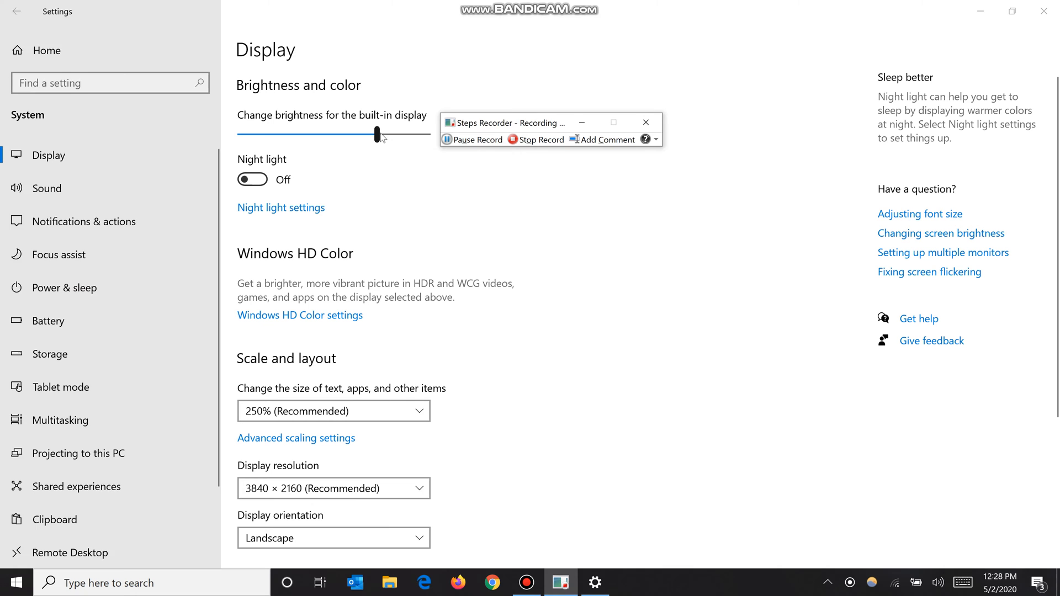
pyautogui.moveTo(378, 134); pyautogui.dragTo(390, 133)
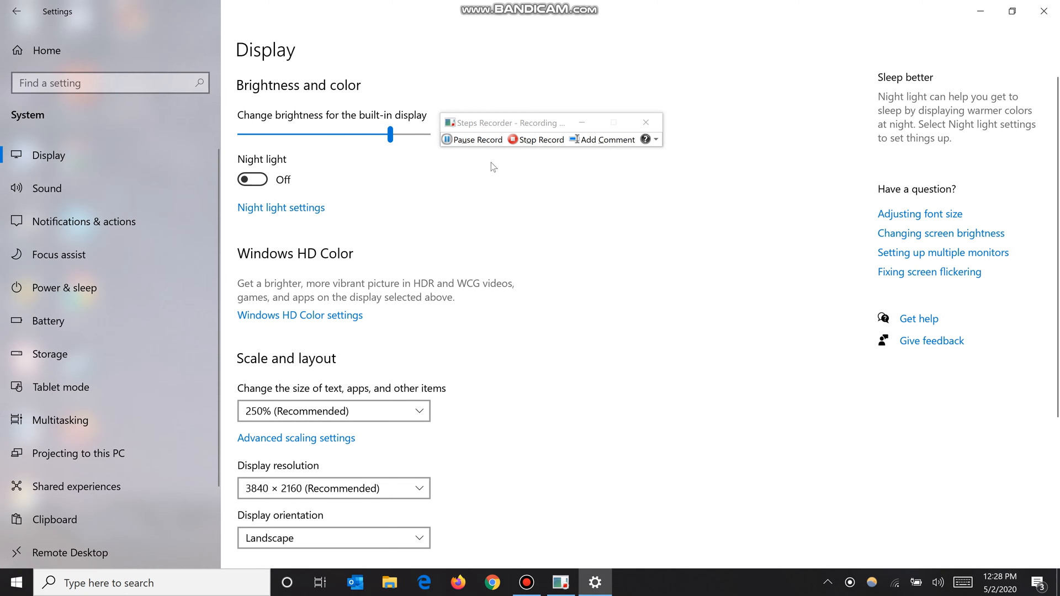
pyautogui.moveTo(516, 157)
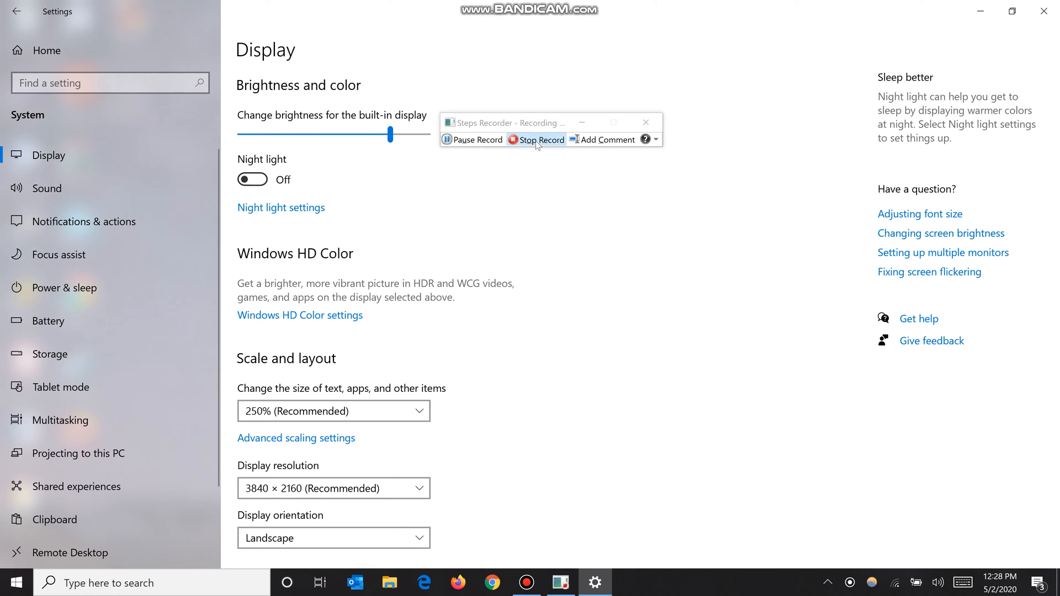
# Stop recording and review the 13 captured steps and additional session details
pyautogui.click(536, 139)
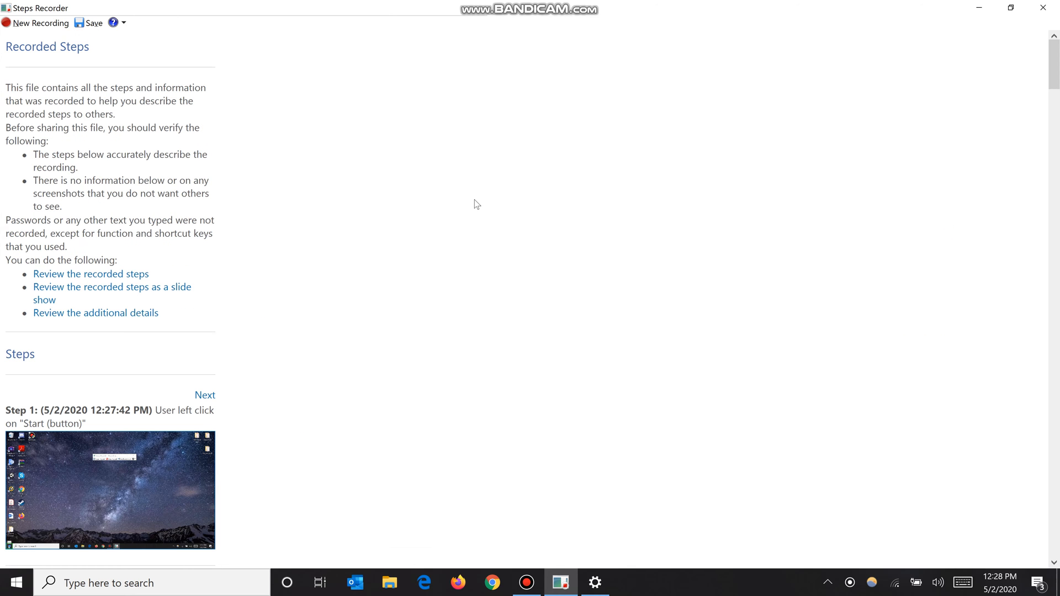
pyautogui.moveTo(474, 199)
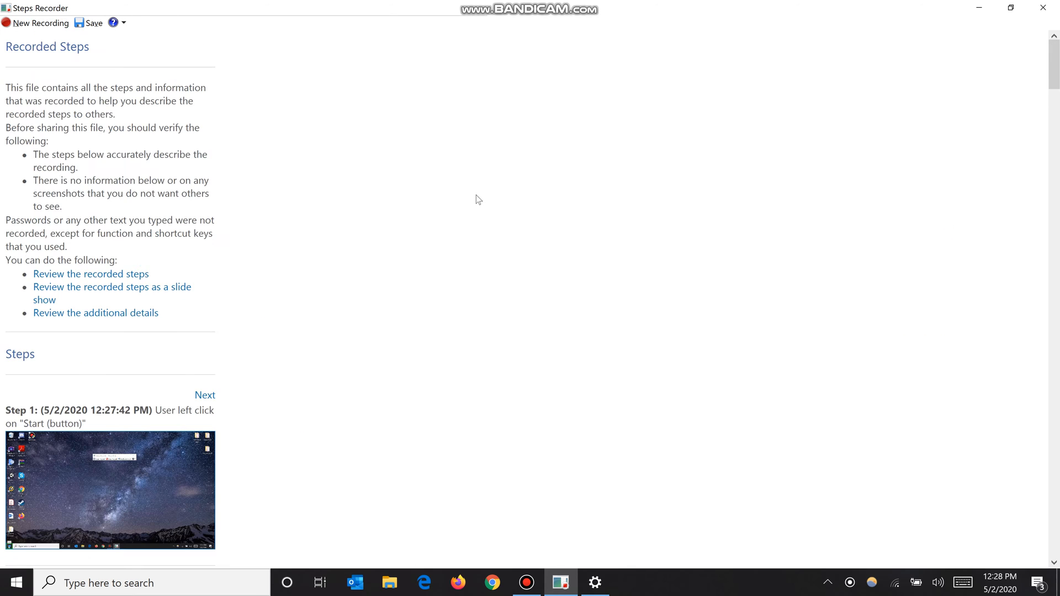
pyautogui.scroll(-3)
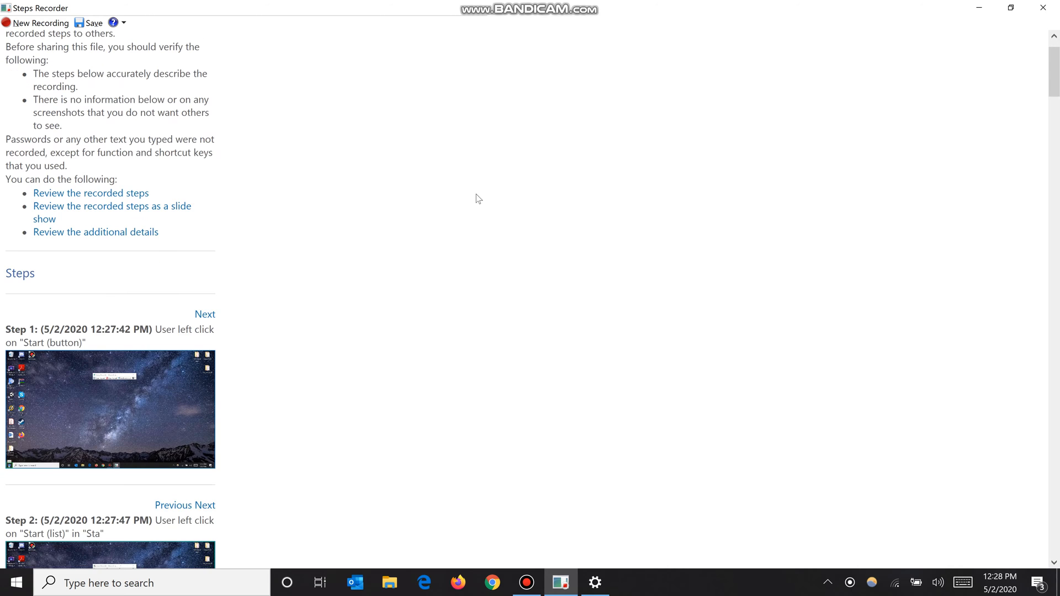
pyautogui.scroll(-3)
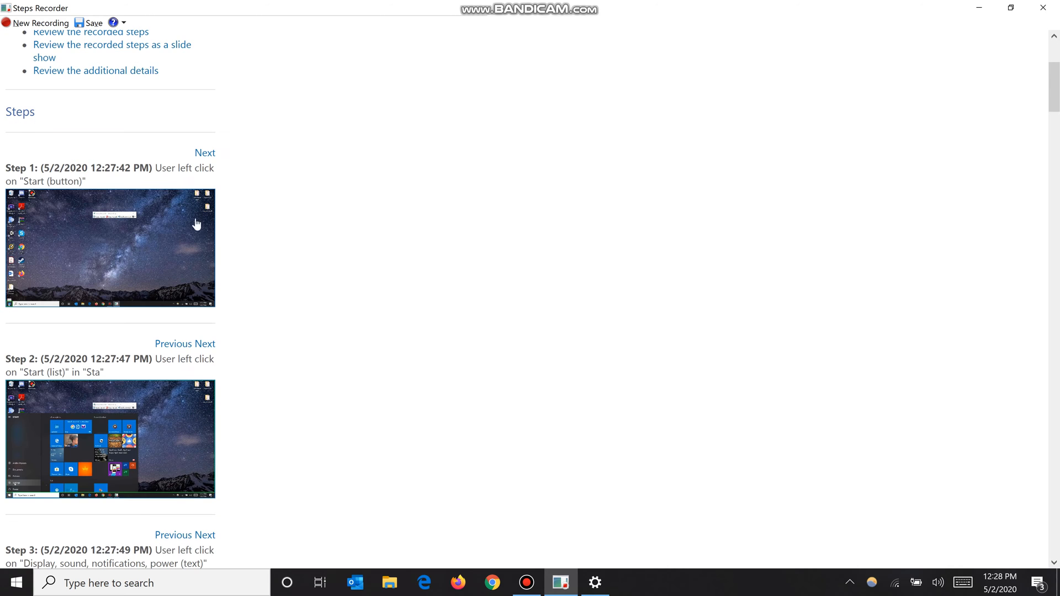
pyautogui.scroll(-3)
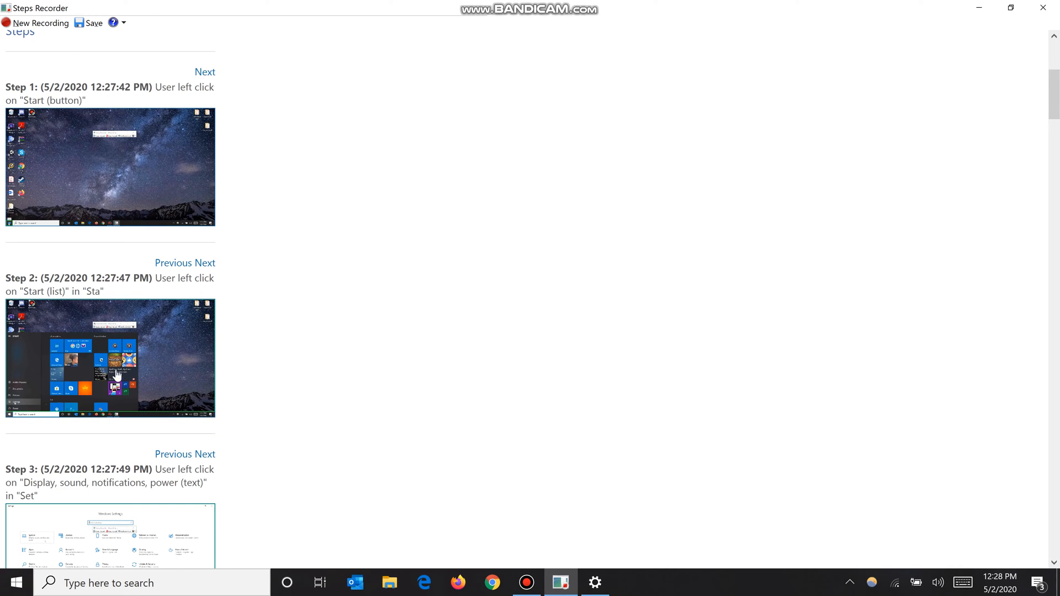
pyautogui.moveTo(23, 232)
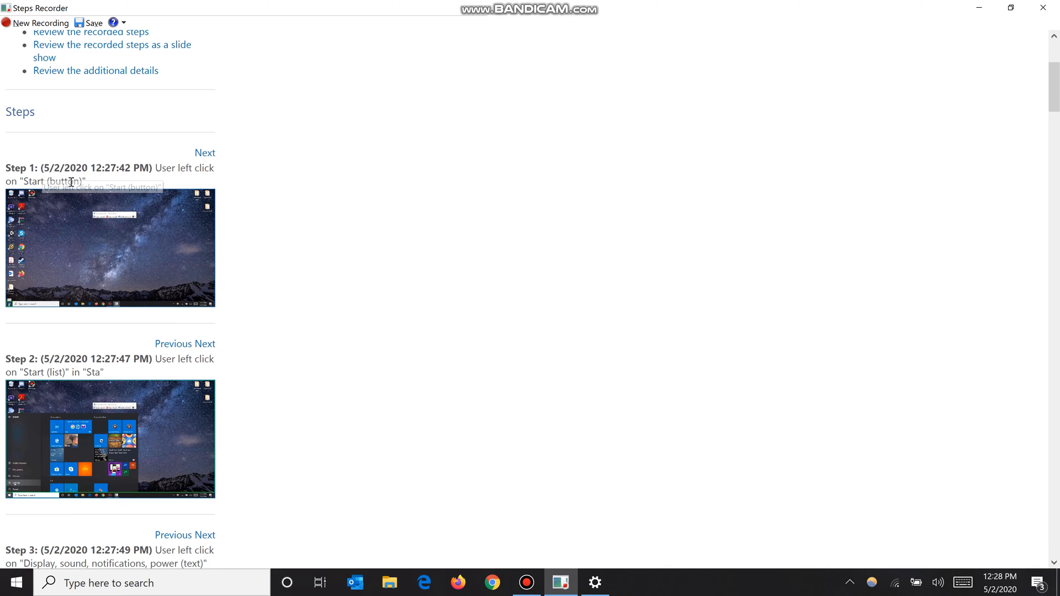
pyautogui.scroll(-3)
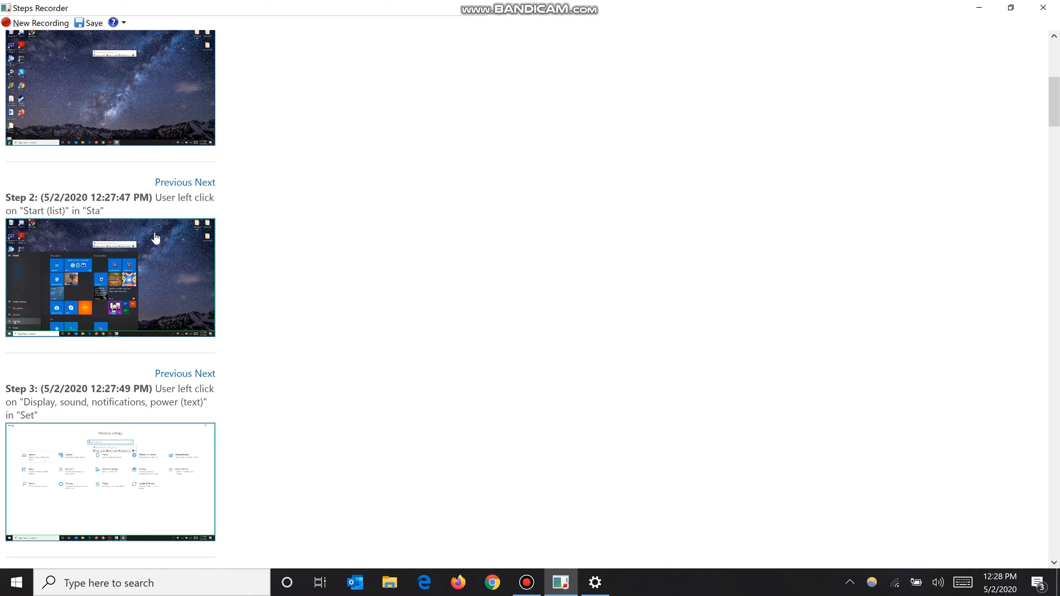
pyautogui.moveTo(34, 300)
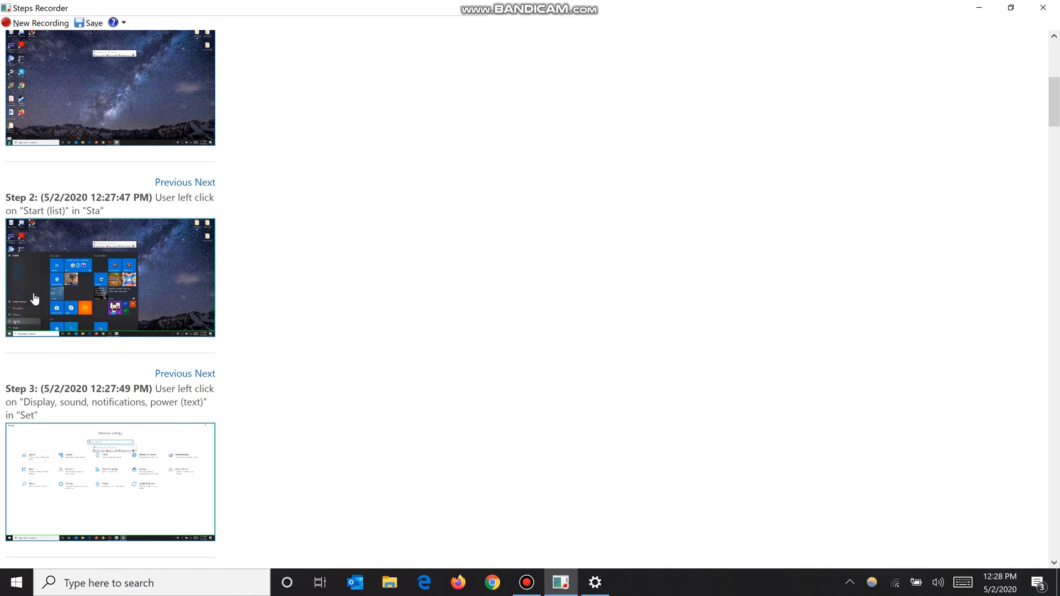
pyautogui.moveTo(16, 324)
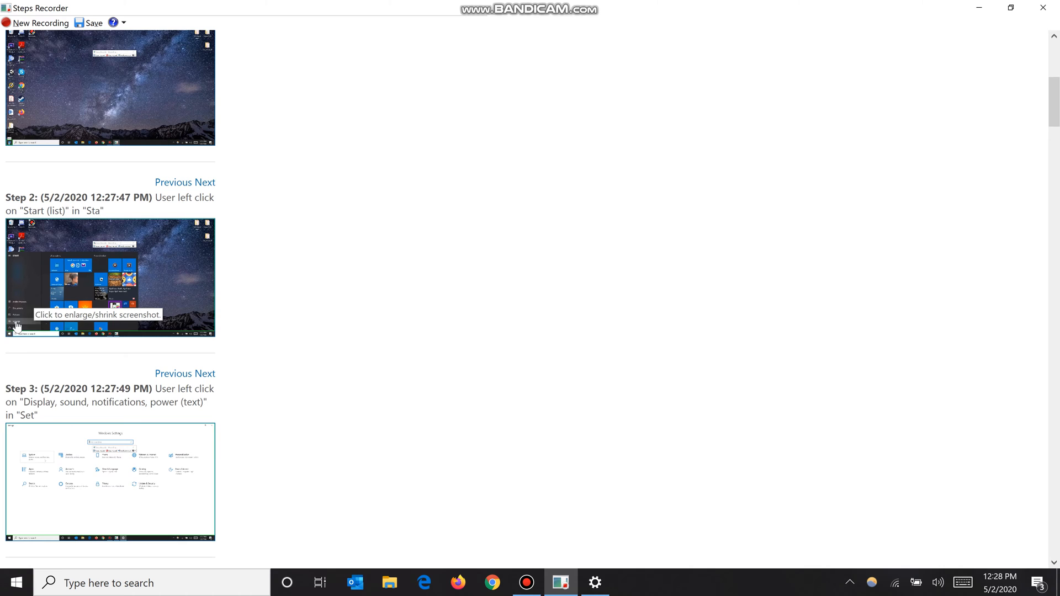
pyautogui.scroll(-3)
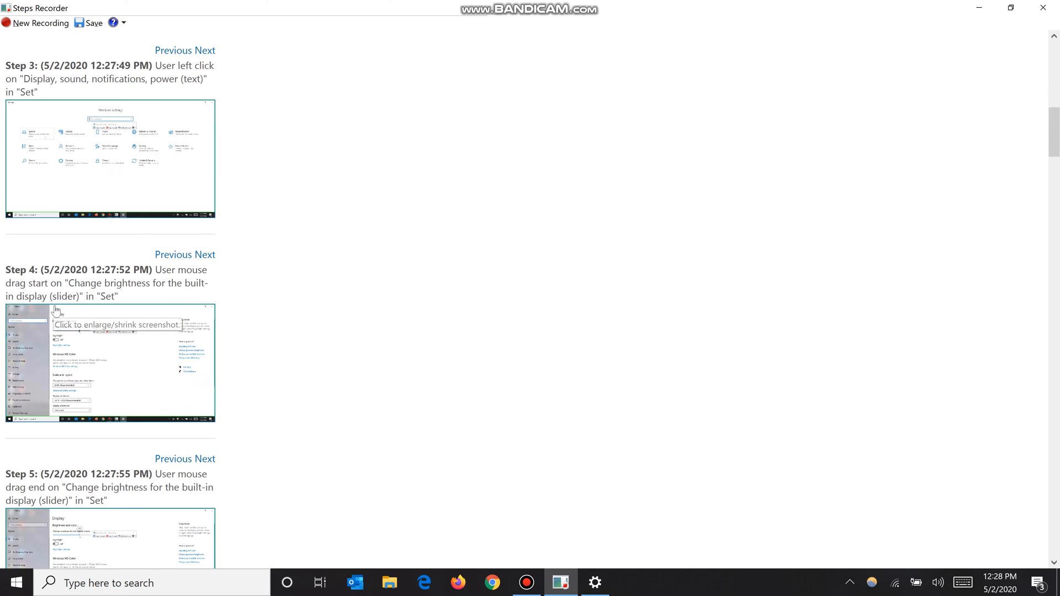
pyautogui.scroll(-3)
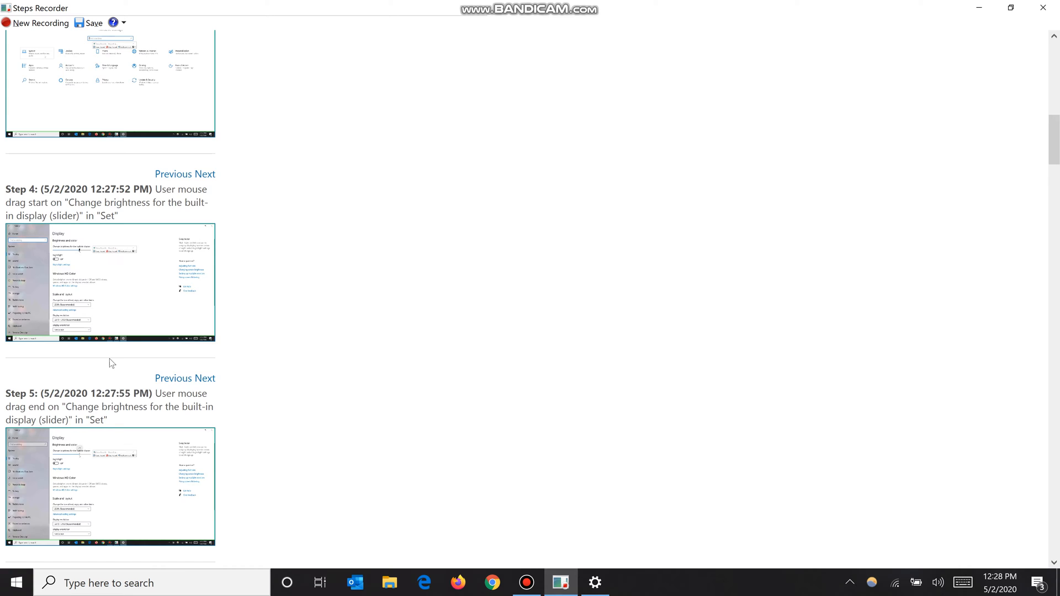
pyautogui.scroll(-3)
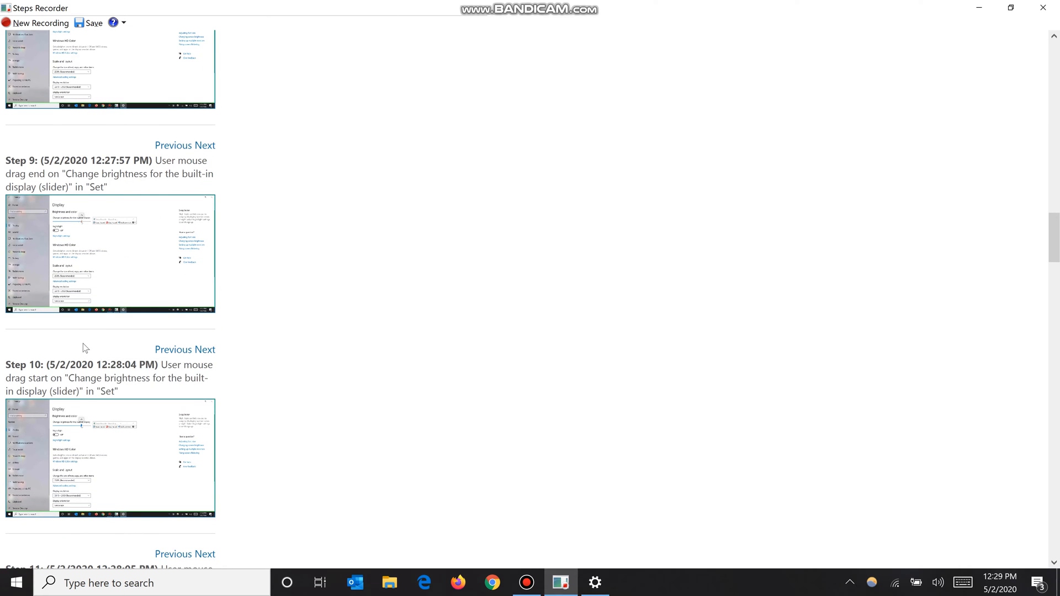
pyautogui.moveTo(89, 344)
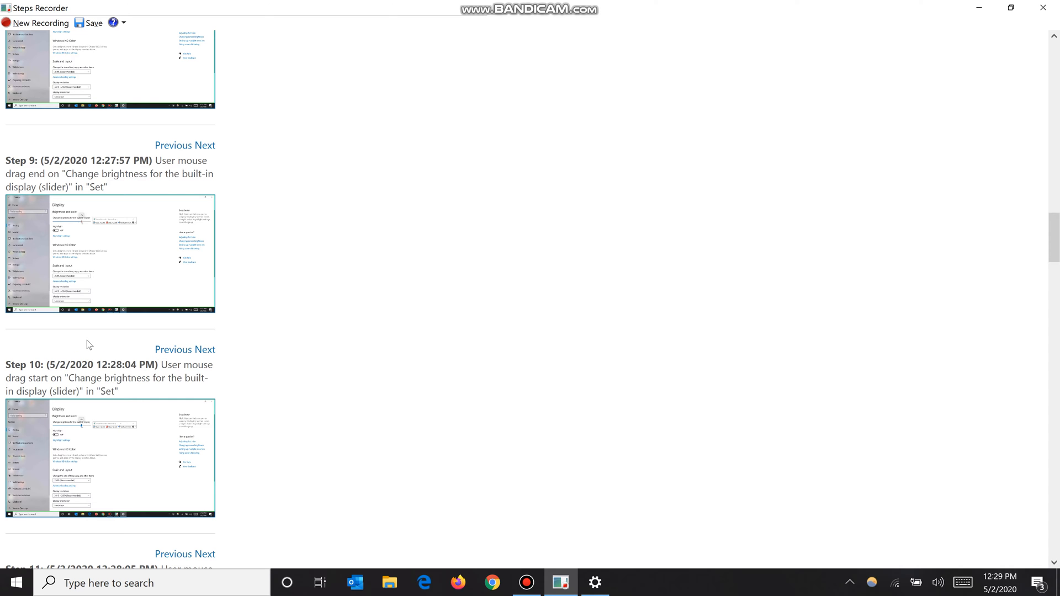
pyautogui.moveTo(74, 331)
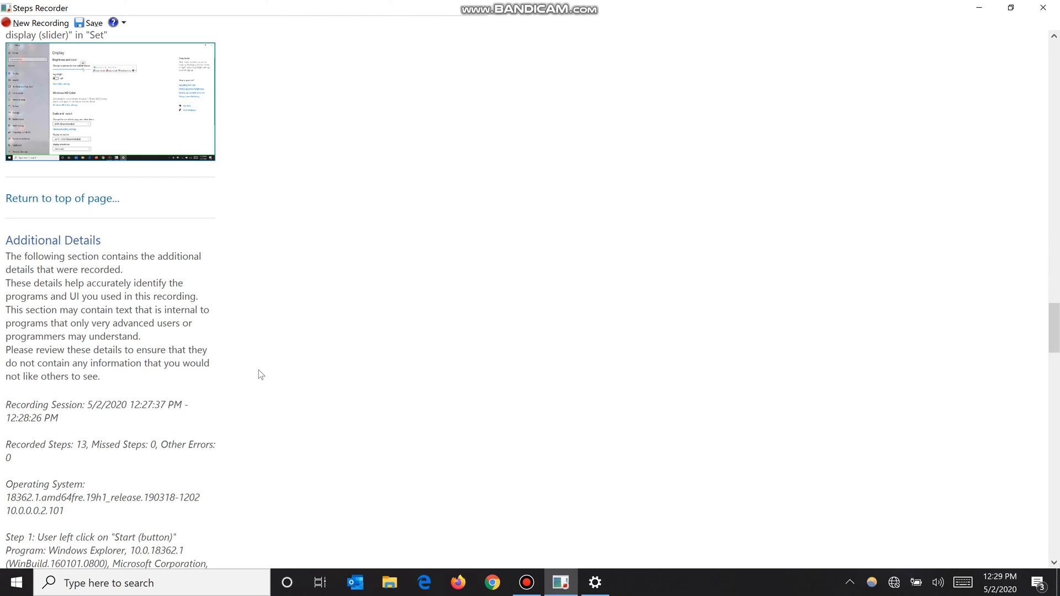
pyautogui.scroll(-3)
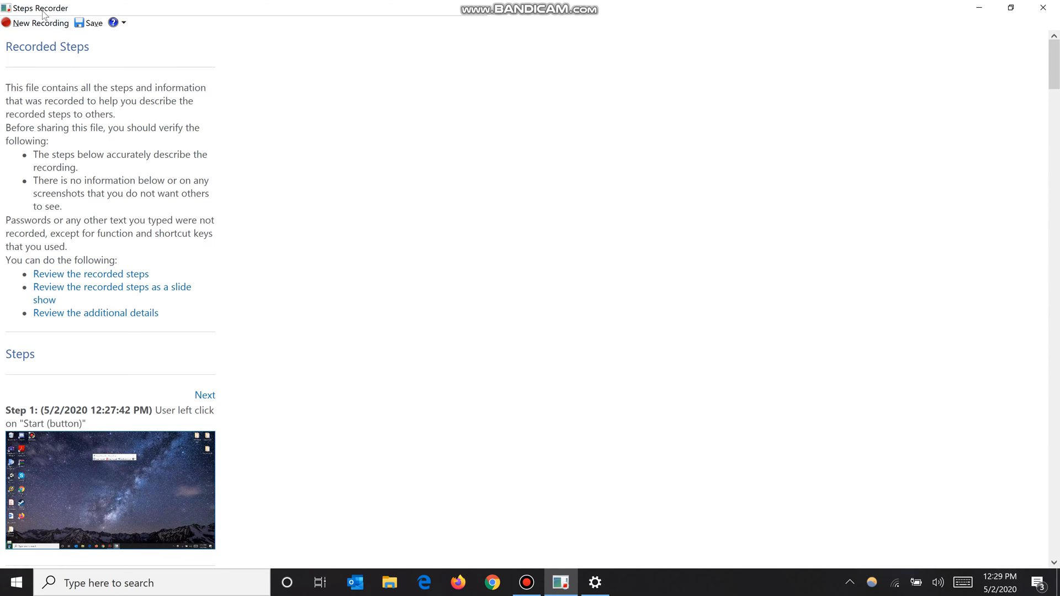
# Dismiss the unsaved-recording warning and save the recording as test.zip on the Desktop
pyautogui.click(40, 22)
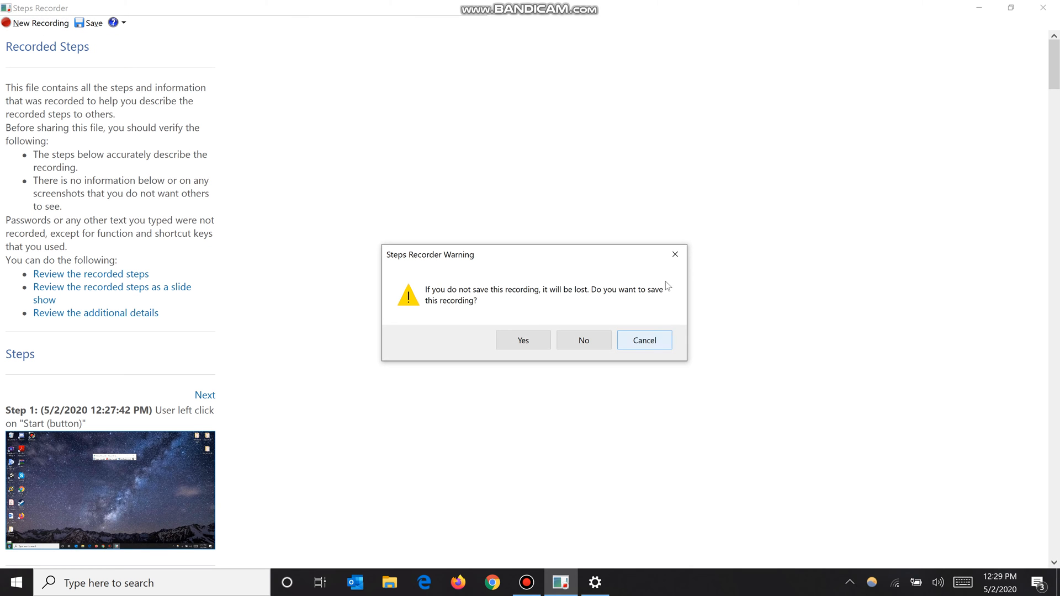
pyautogui.click(642, 340)
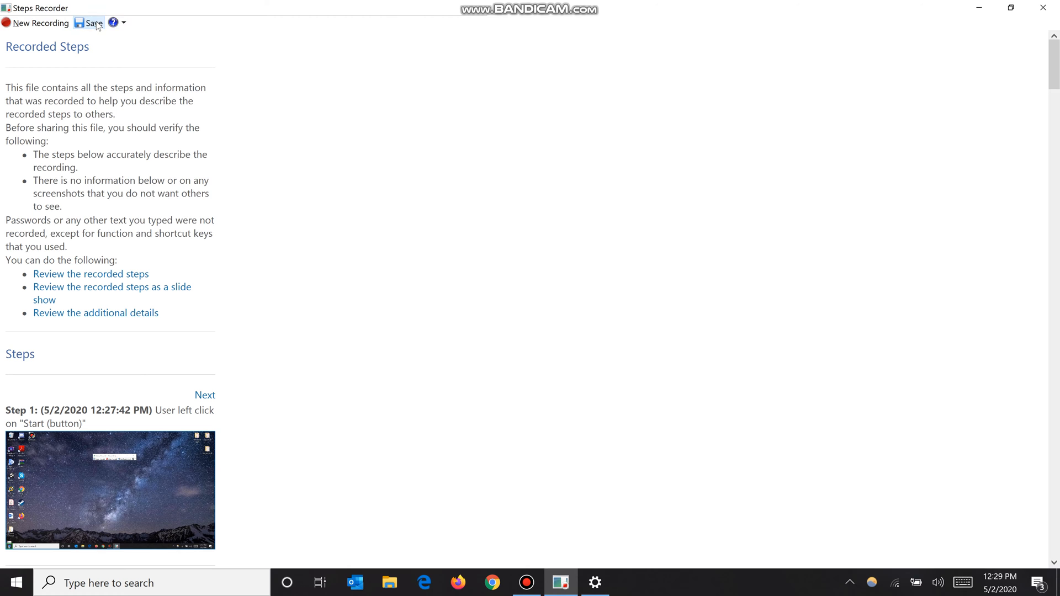
pyautogui.click(88, 22)
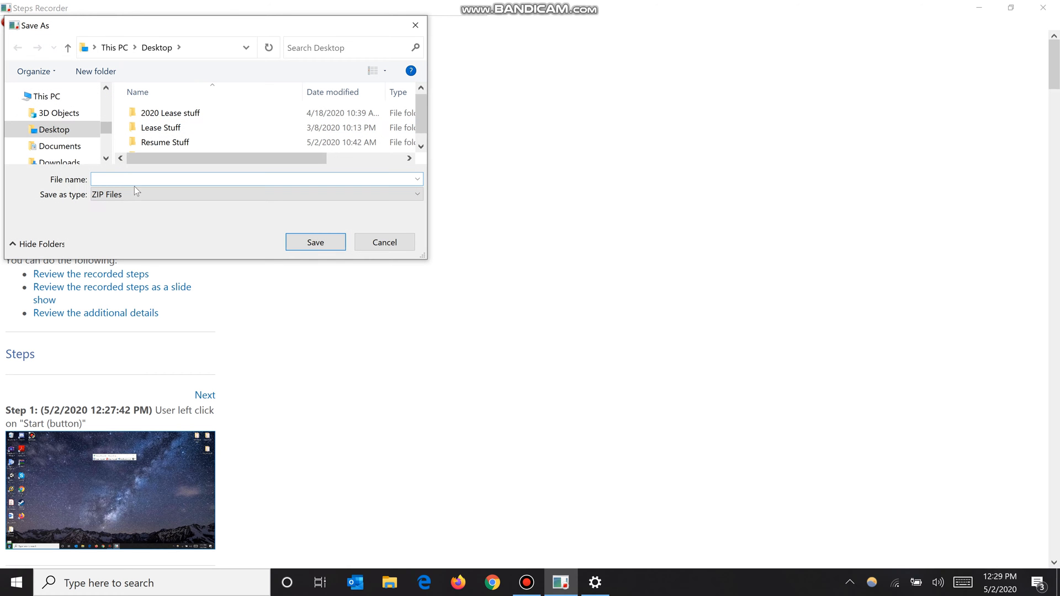
pyautogui.write('test')
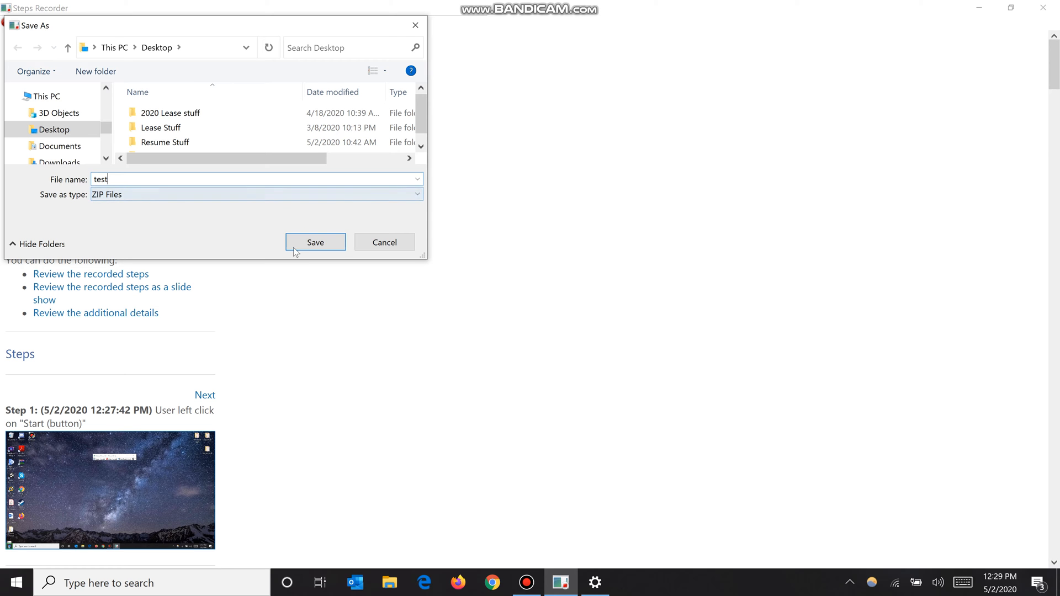
pyautogui.click(314, 242)
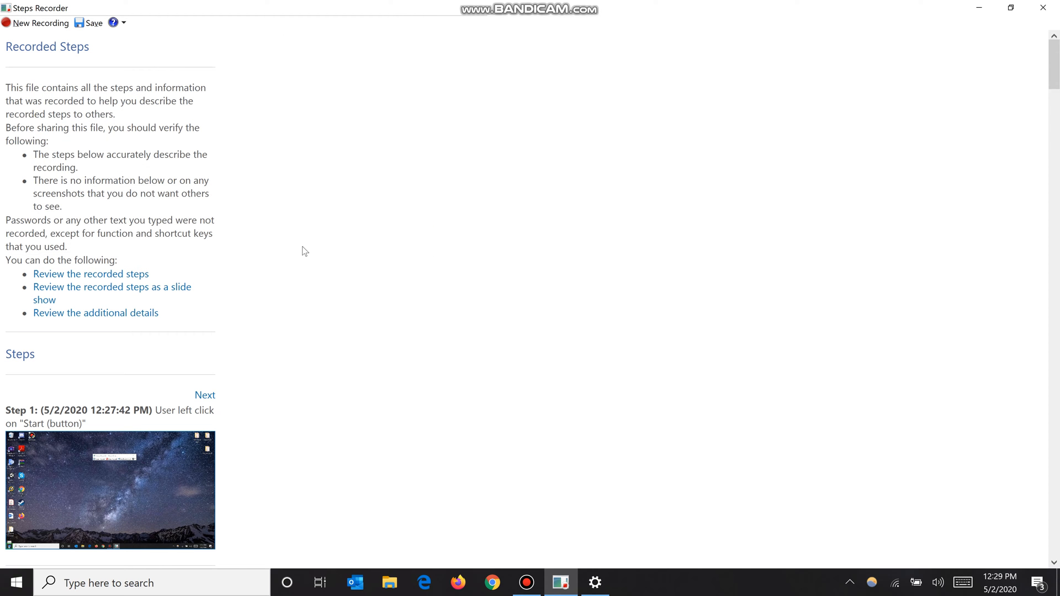
pyautogui.moveTo(978, 7)
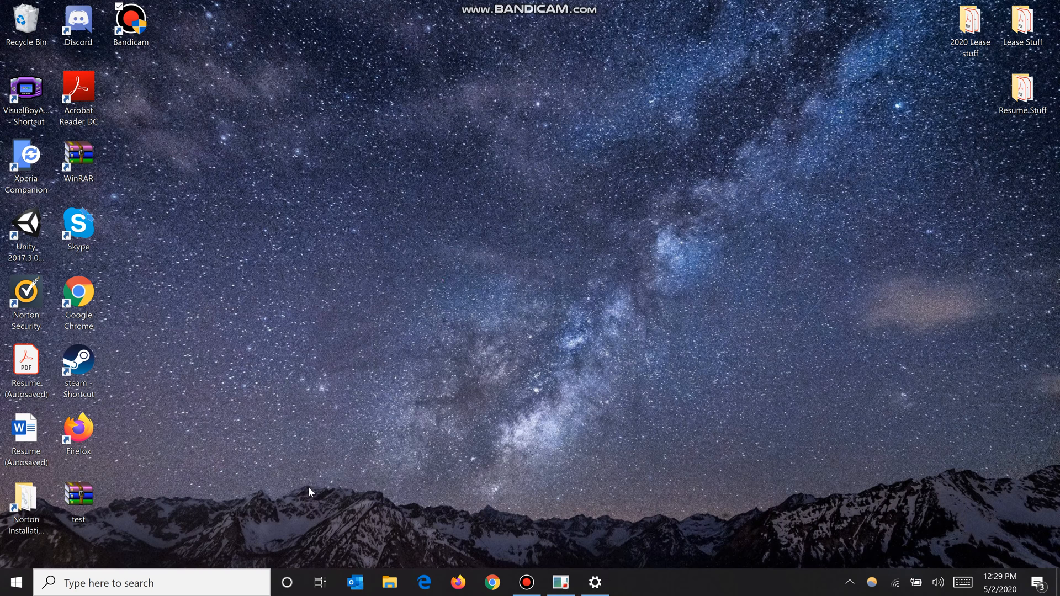
# Move test.zip to the desktop's upper middle and open it to see the MHTML file
pyautogui.moveTo(77, 503); pyautogui.dragTo(498, 160)
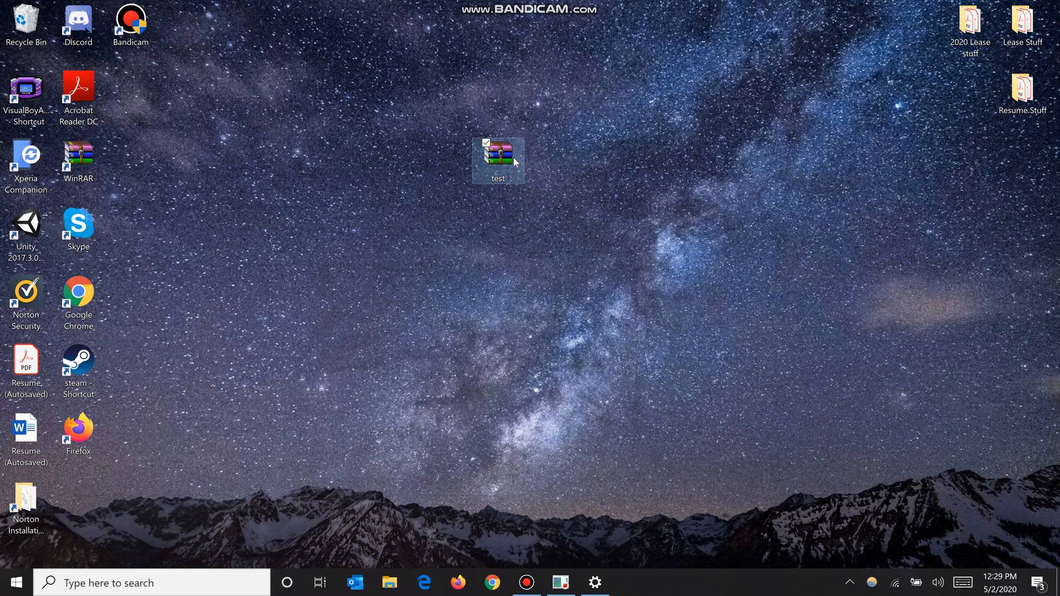
pyautogui.doubleClick(498, 160)
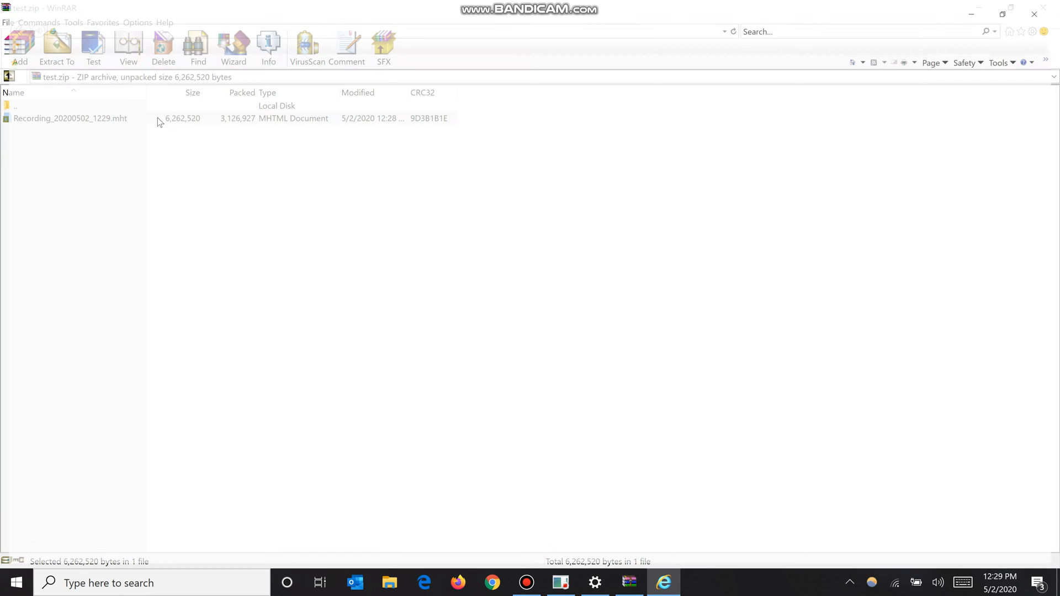
# Open the .mht recording from the archive and review its steps in Internet Explorer
pyautogui.doubleClick(70, 118)
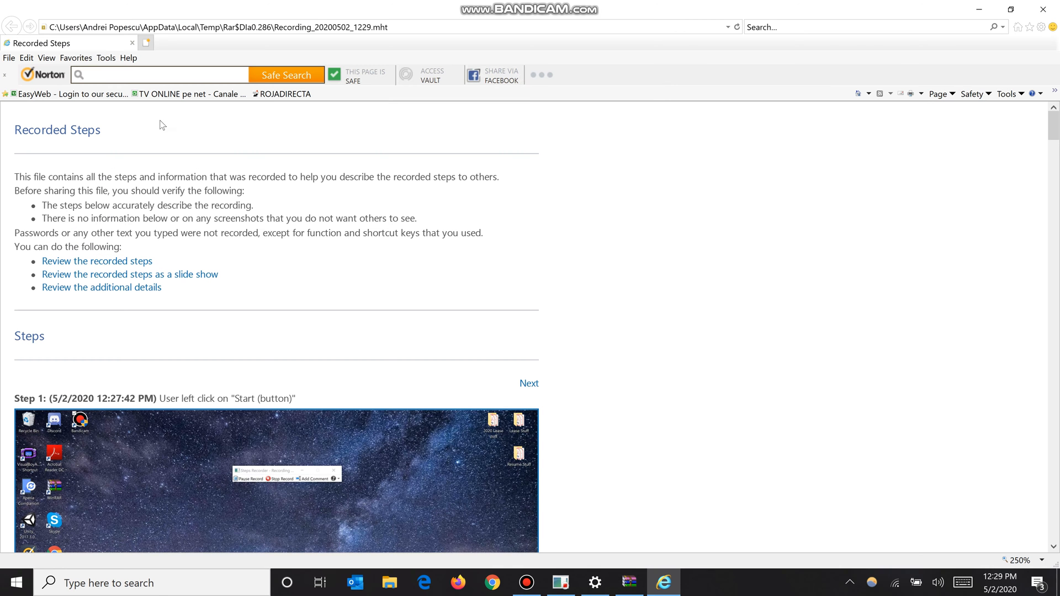
pyautogui.moveTo(568, 185)
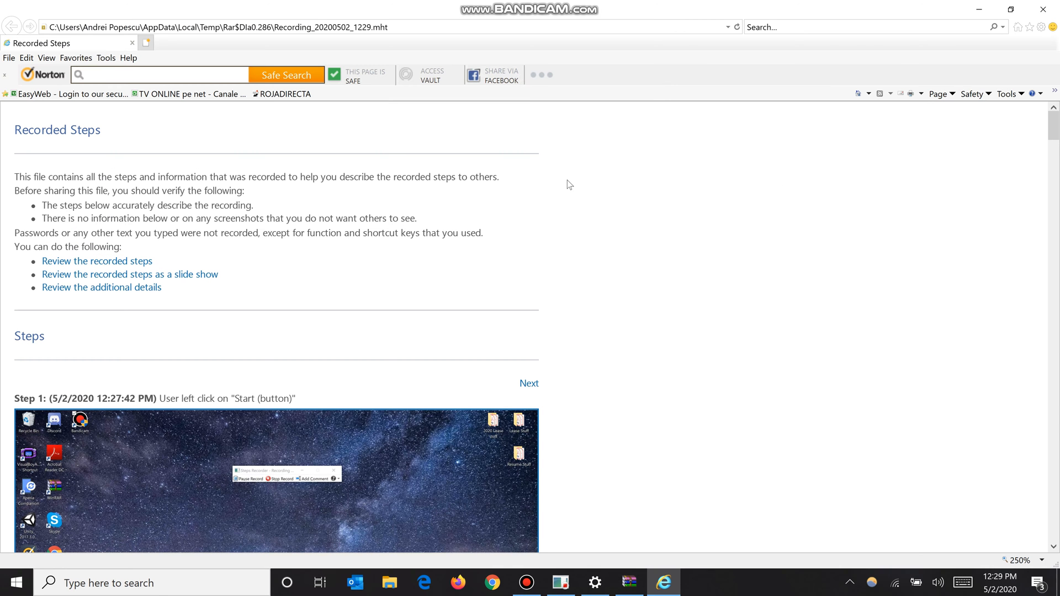
pyautogui.scroll(-3)
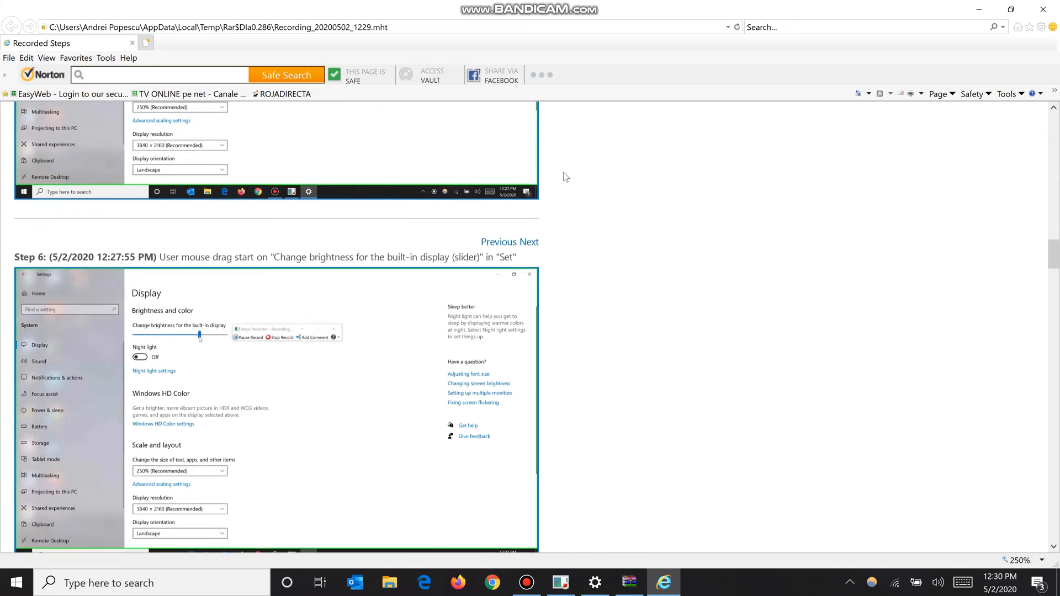
pyautogui.scroll(-3)
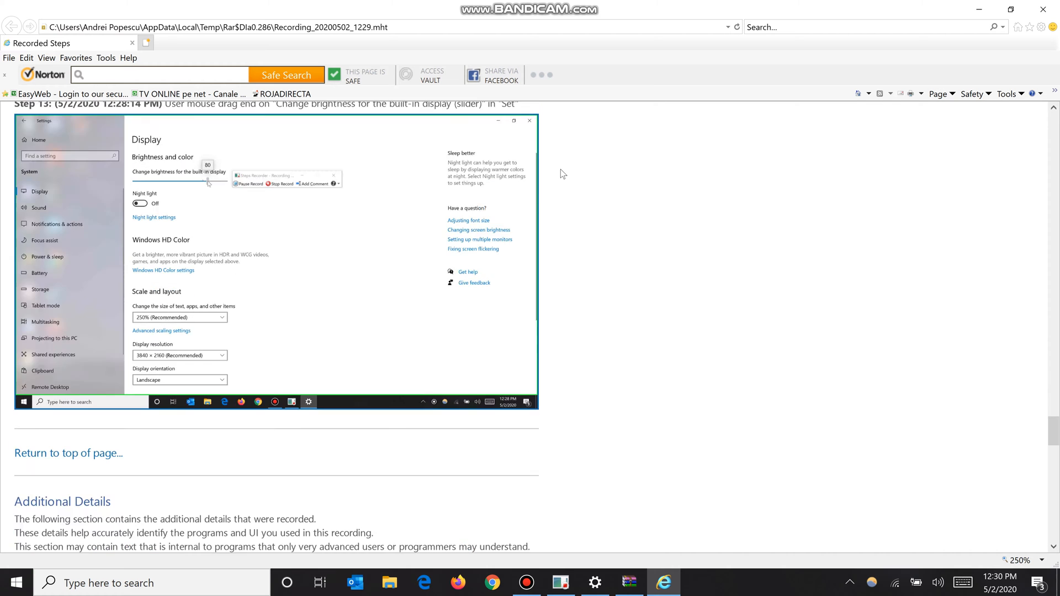
pyautogui.scroll(-3)
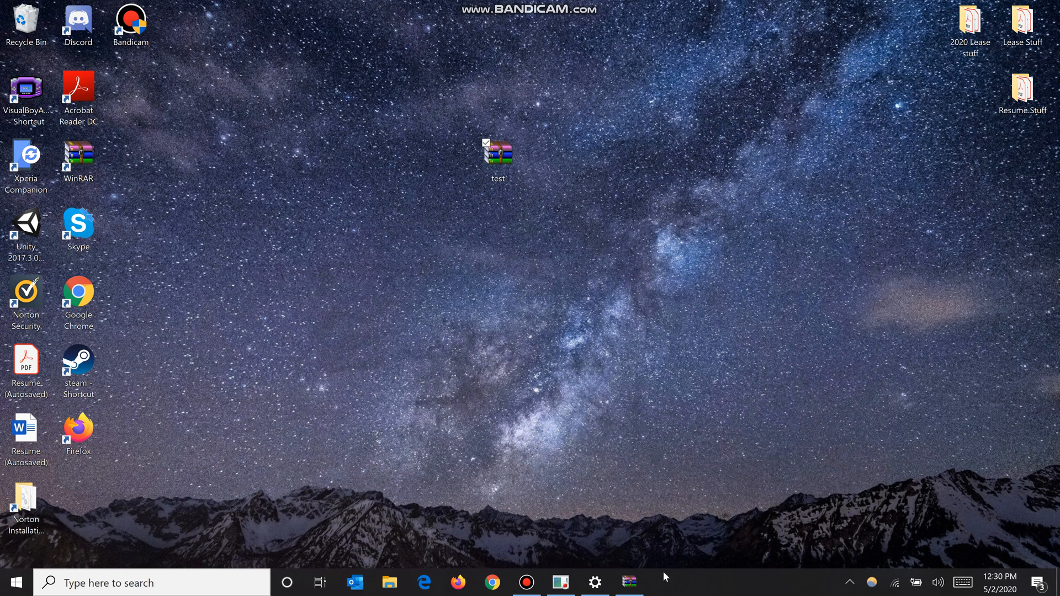
# Begin a new recording and adjust the display brightness in Settings again
pyautogui.rightClick(498, 152)
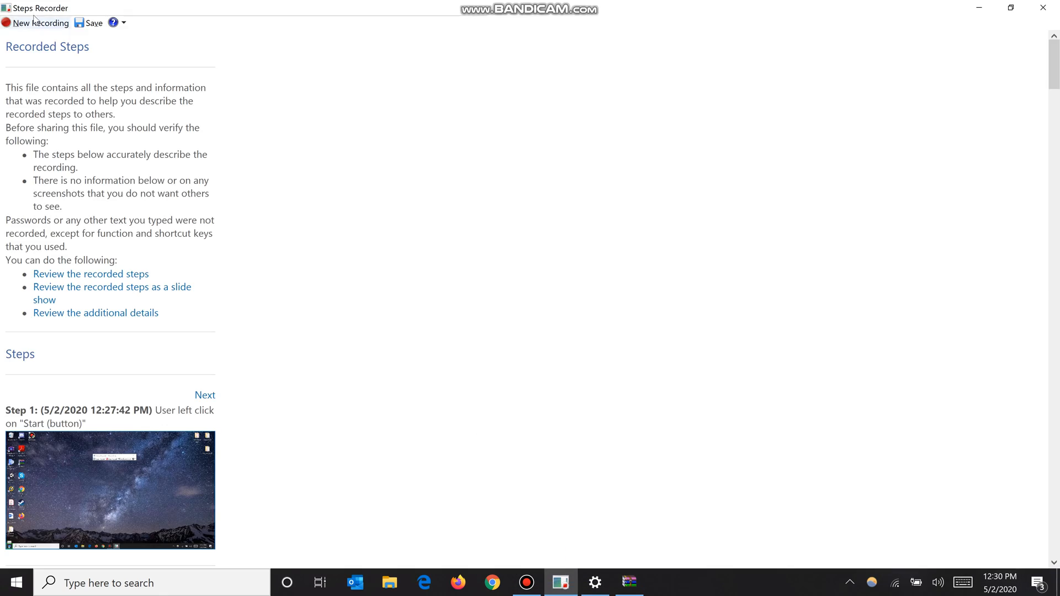
pyautogui.click(35, 22)
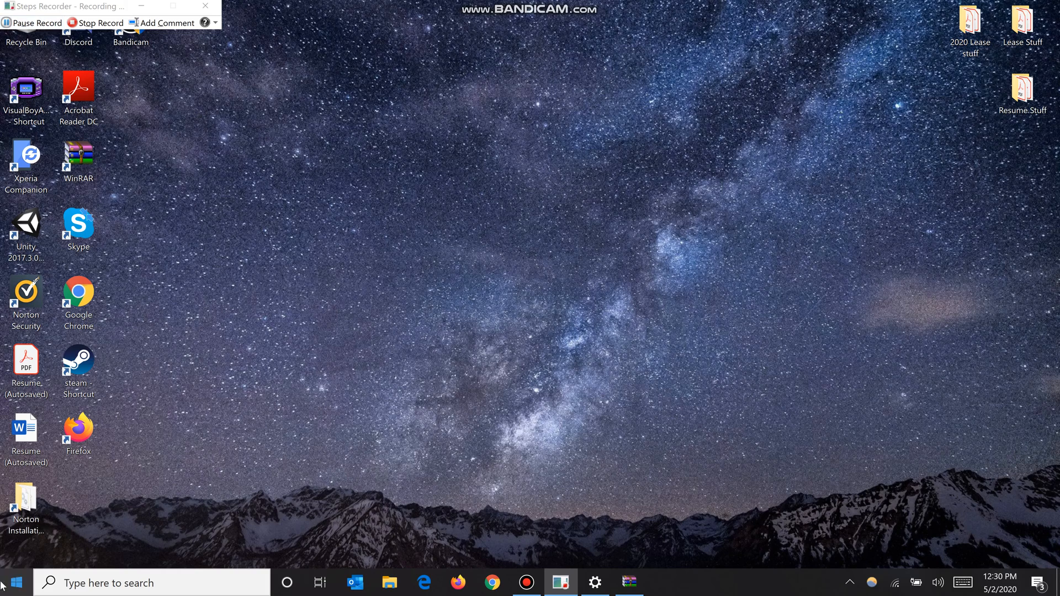
pyautogui.click(17, 582)
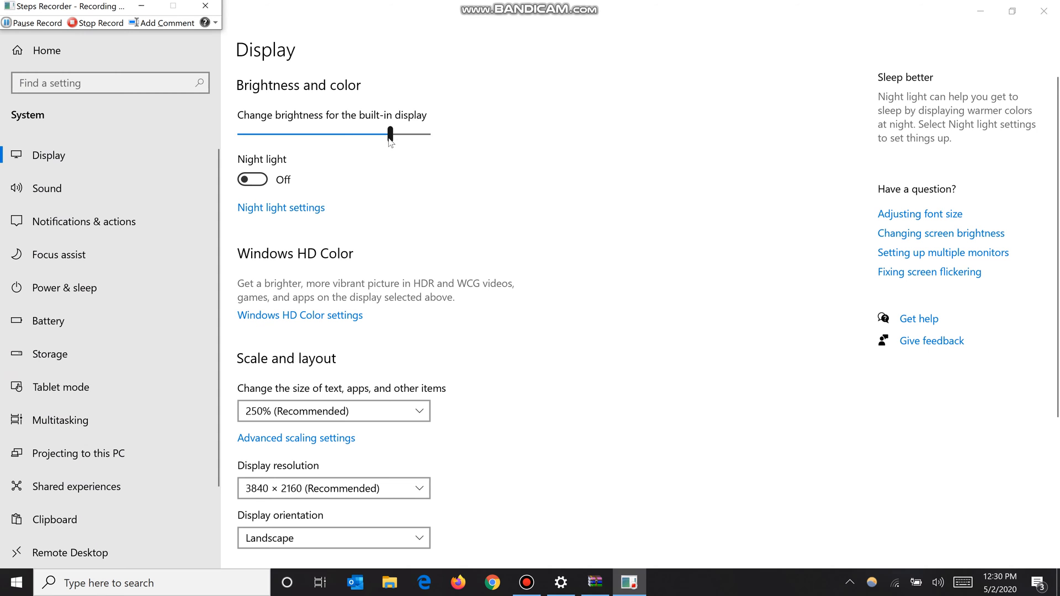
pyautogui.moveTo(388, 134); pyautogui.dragTo(387, 133)
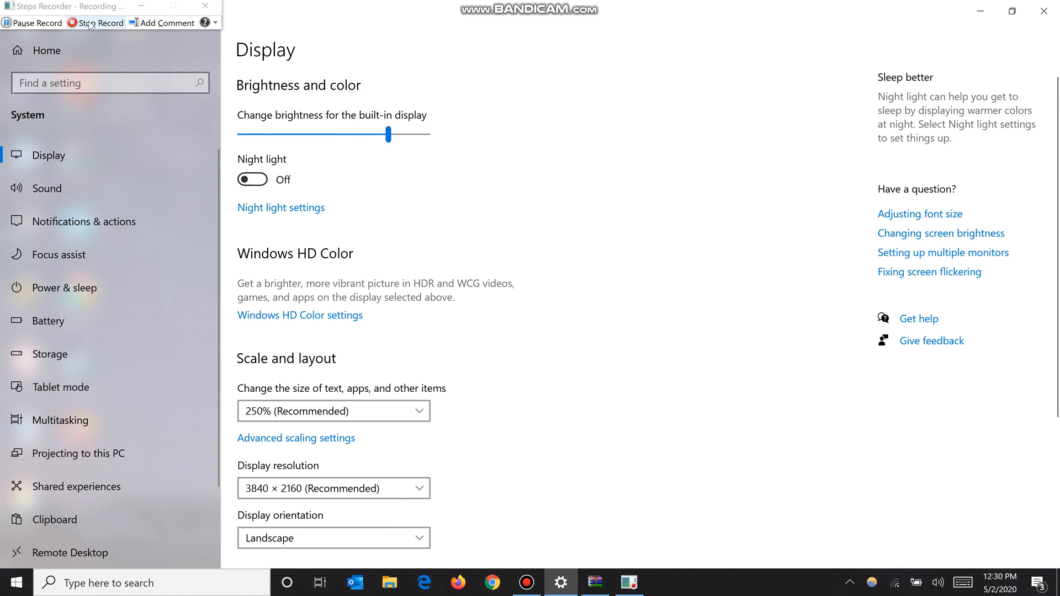
# Stop recording, maximize the review and select the 'test comment' text in Step 3
pyautogui.click(95, 22)
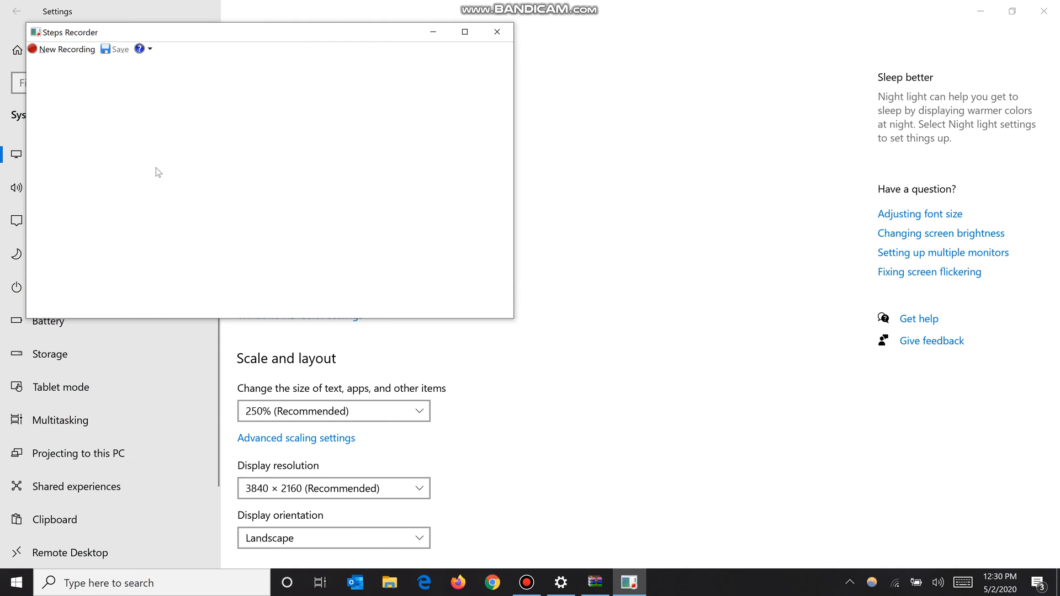
pyautogui.click(465, 32)
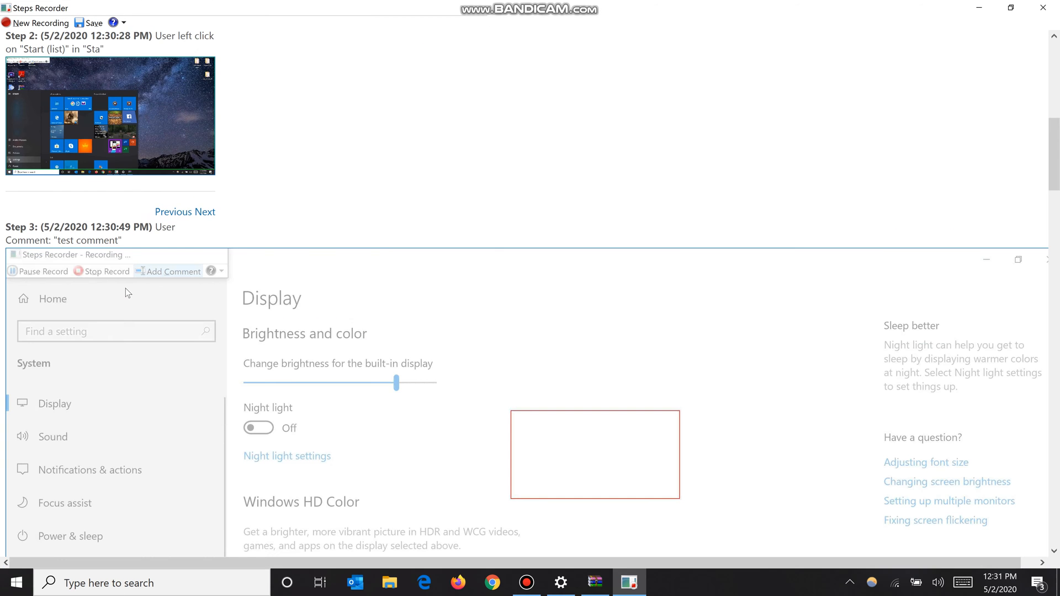
pyautogui.scroll(-3)
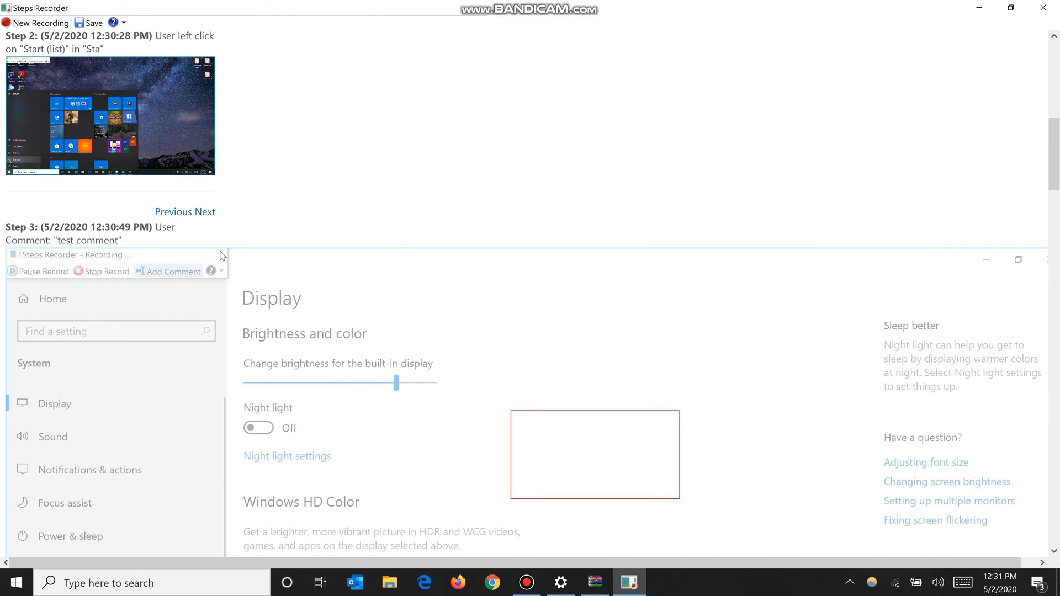
pyautogui.doubleClick(86, 240)
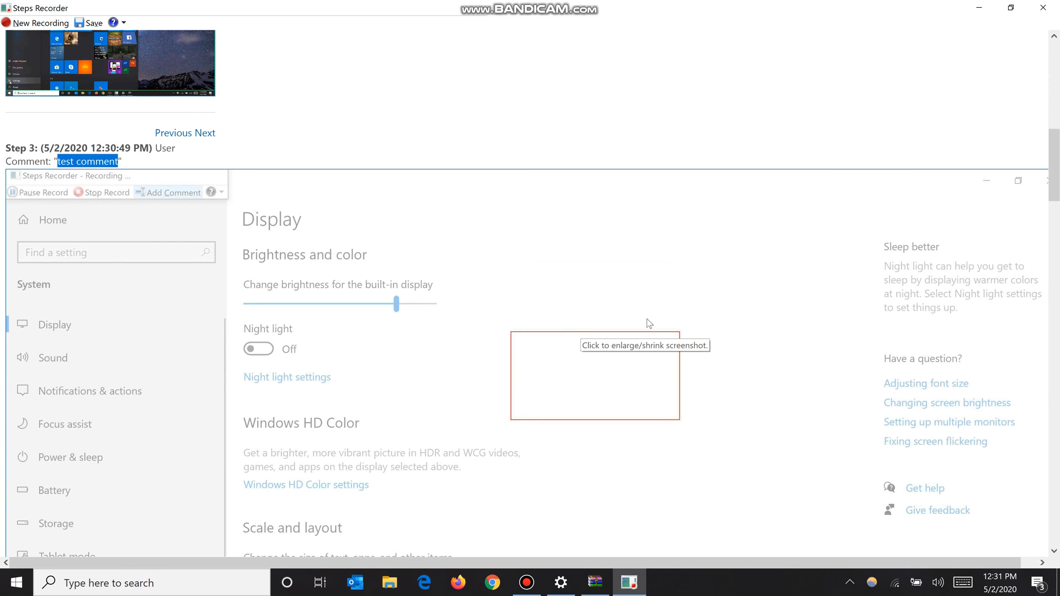
pyautogui.moveTo(429, 374)
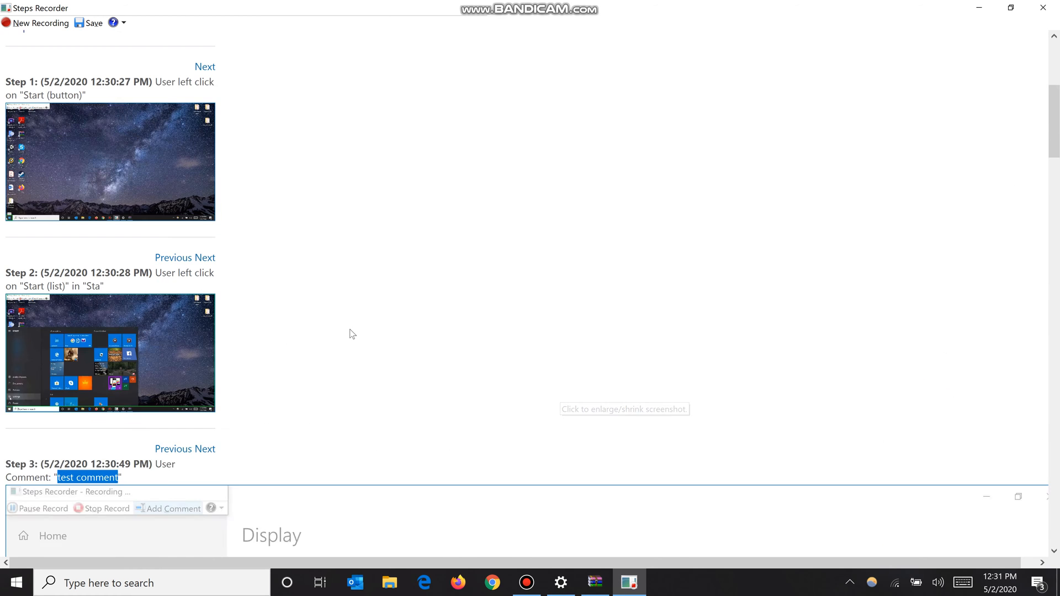
# Review Step 3's screenshot with its red-outlined highlighted area
pyautogui.scroll(-3)
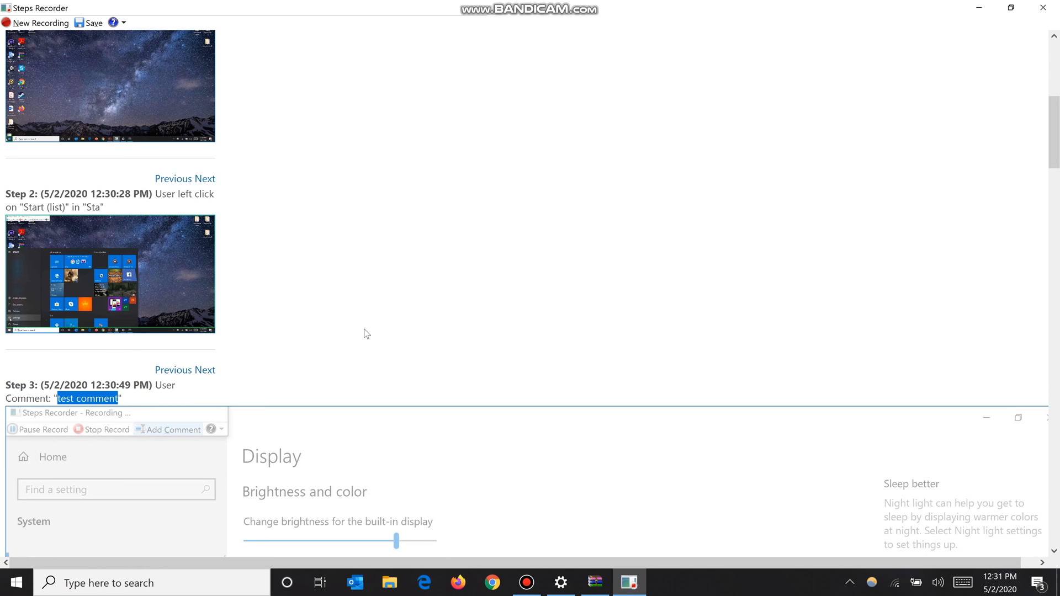
pyautogui.scroll(-3)
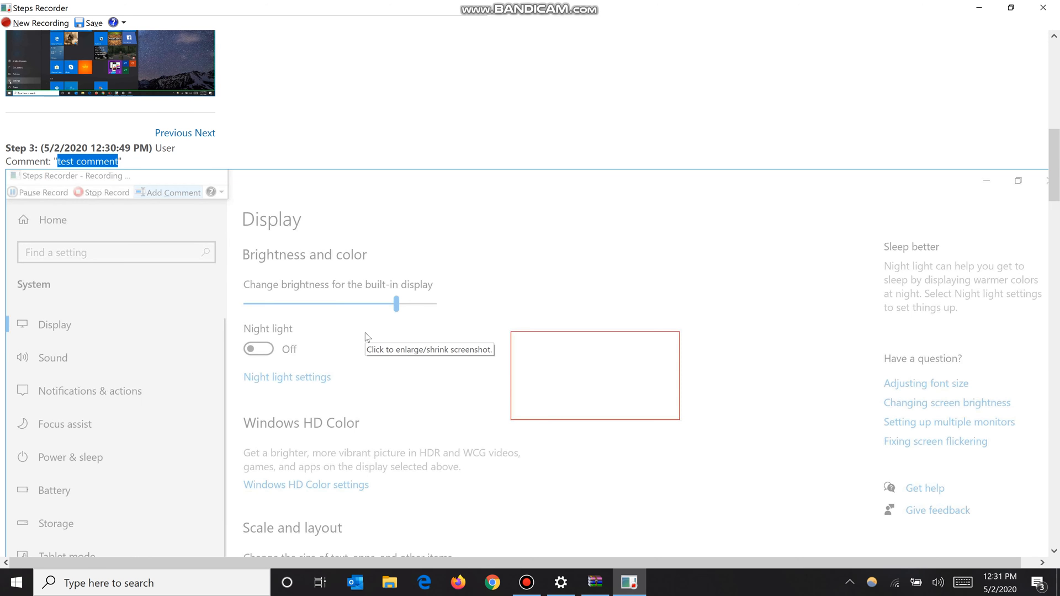
pyautogui.moveTo(384, 312)
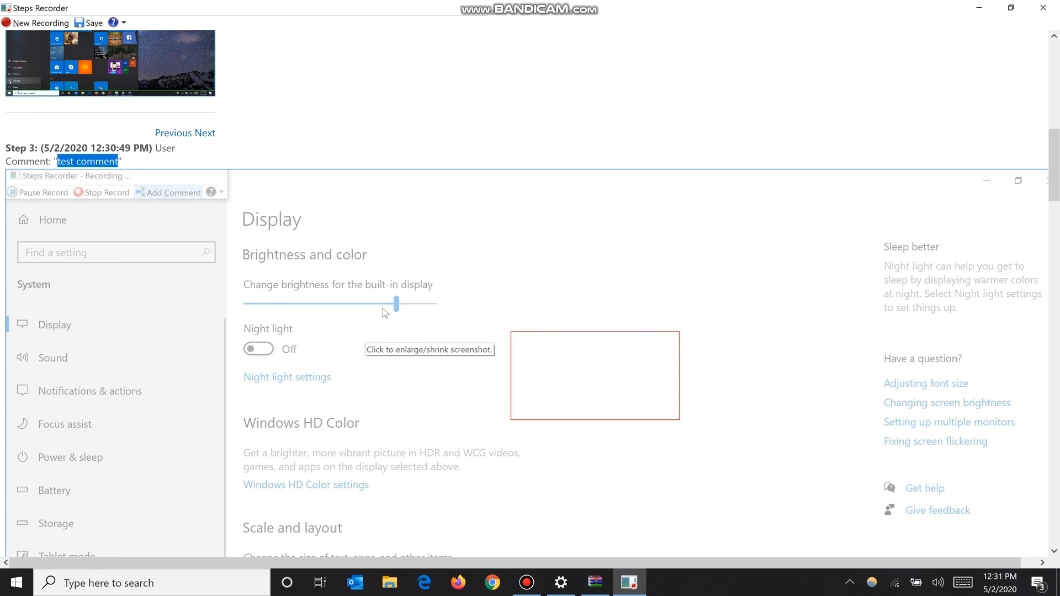
pyautogui.scroll(-3)
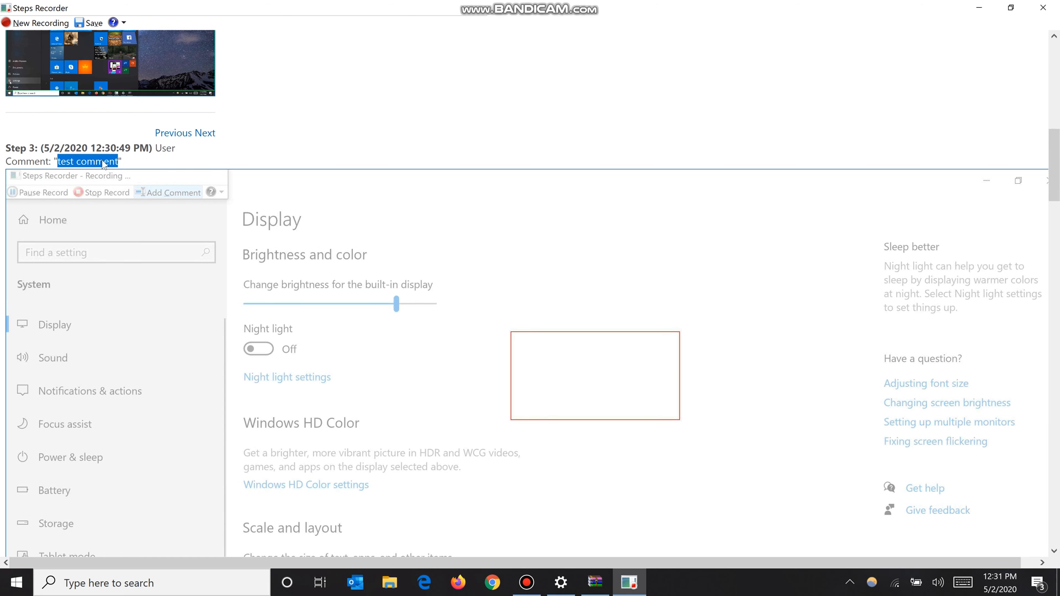
pyautogui.moveTo(204, 168)
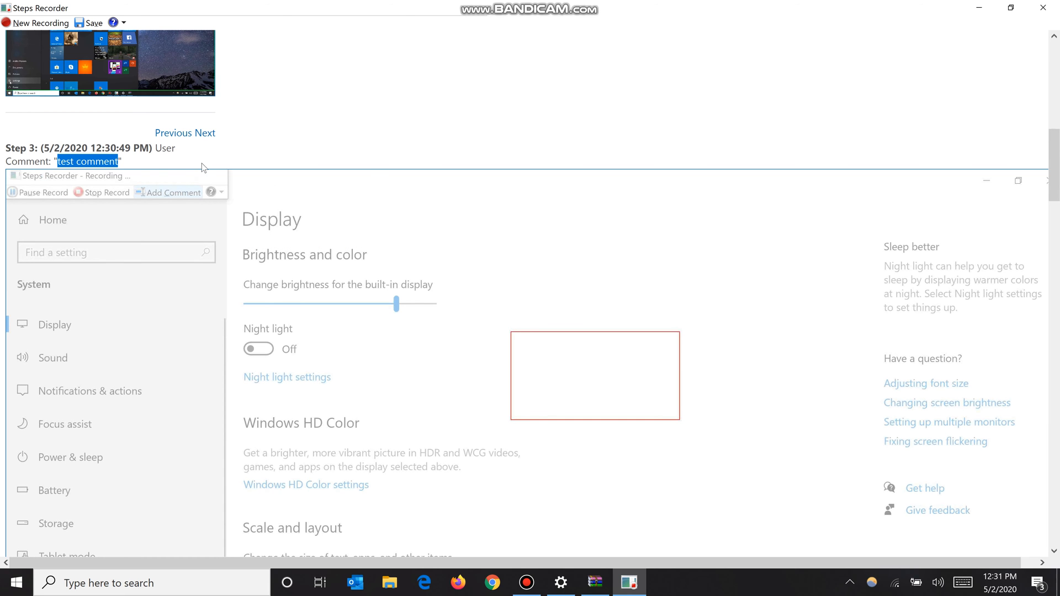